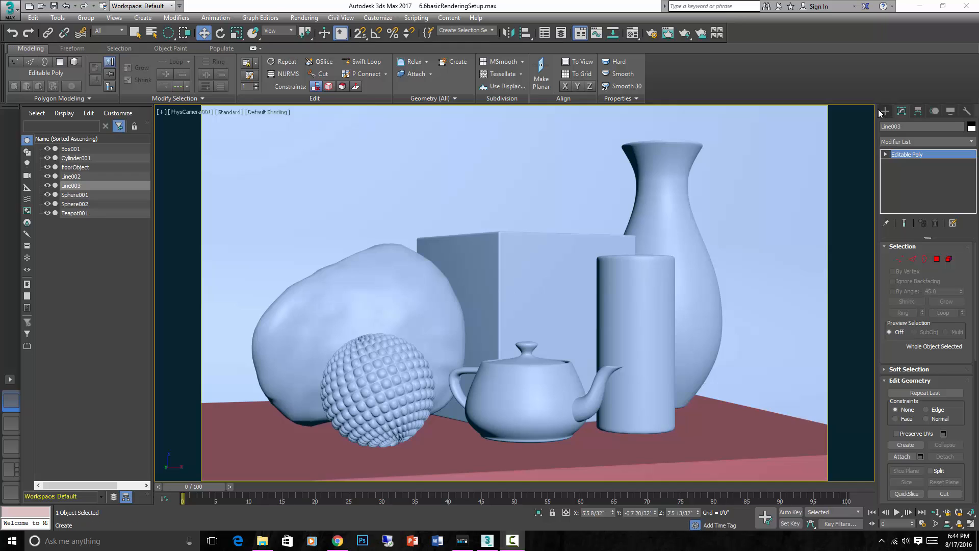
Step: Show the Standard light family (Target Spot, Omni) in the Create panel's Lights category
{"action": "left_click", "coordinate": [884, 111]}
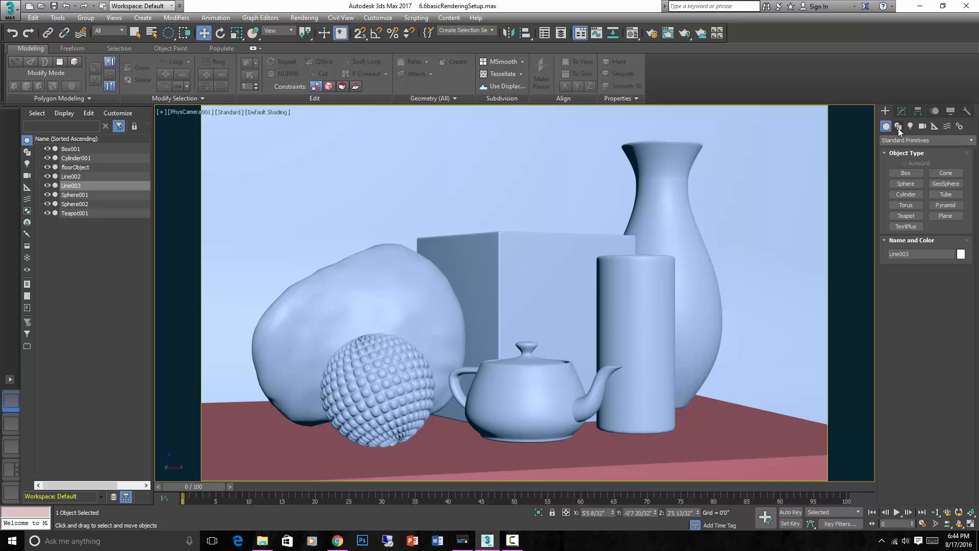
{"action": "mouse_move", "coordinate": [910, 127]}
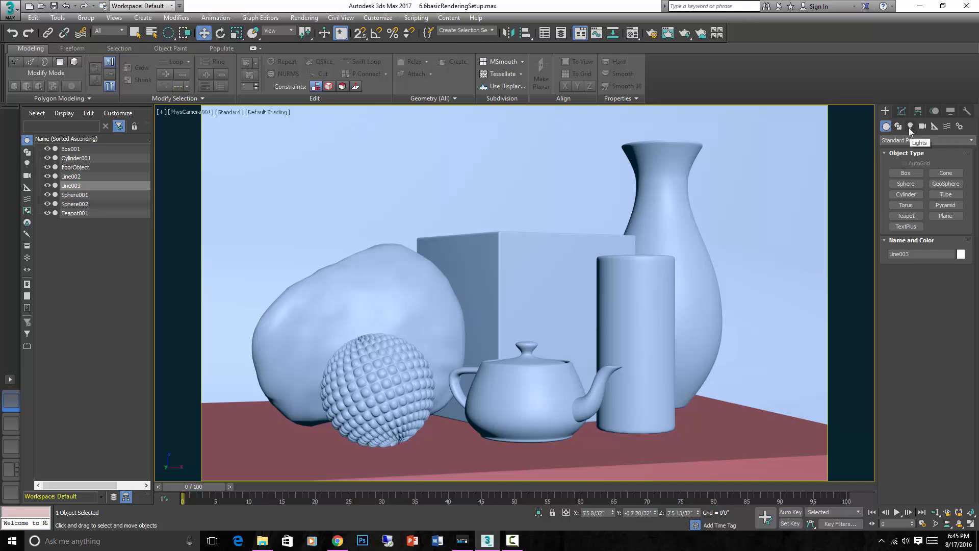
{"action": "left_click", "coordinate": [910, 126]}
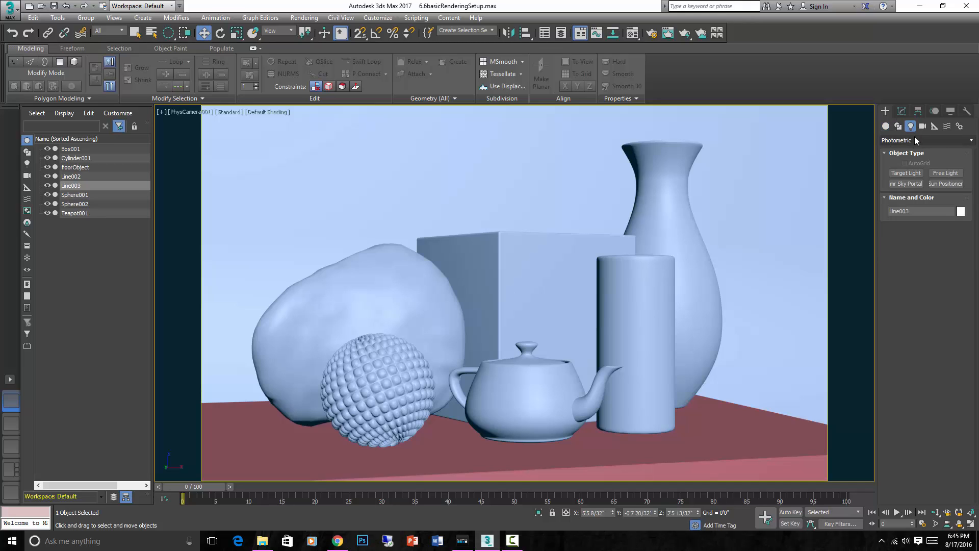
{"action": "left_click", "coordinate": [969, 140]}
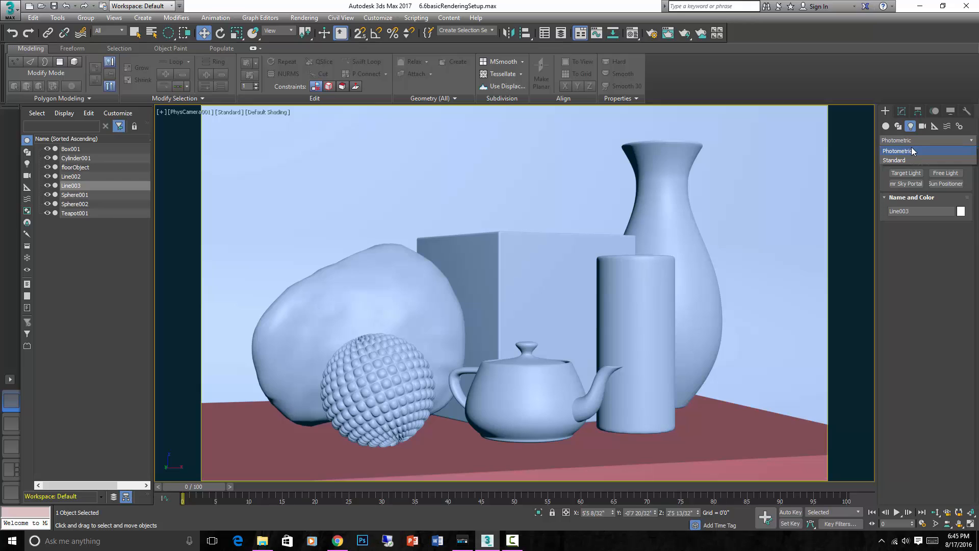
{"action": "mouse_move", "coordinate": [912, 160]}
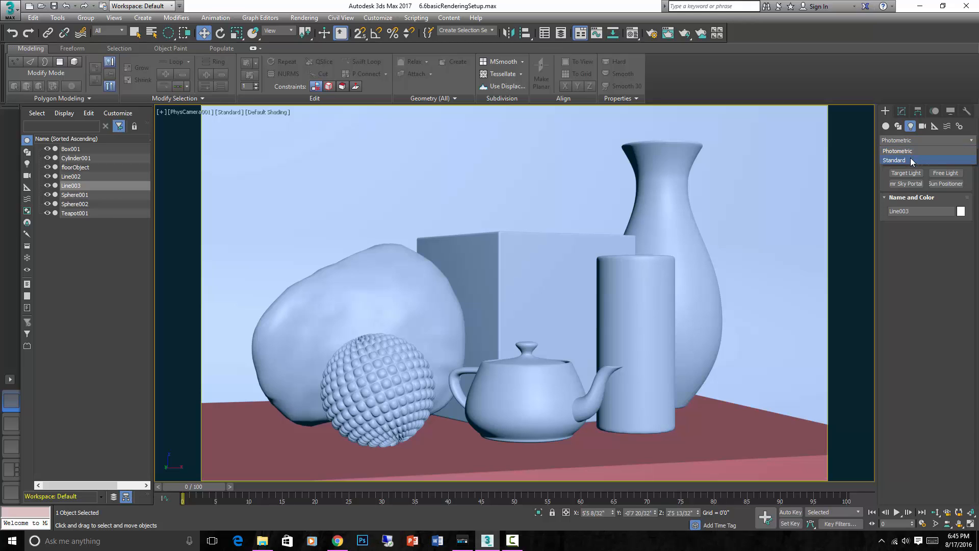
{"action": "left_click", "coordinate": [895, 160]}
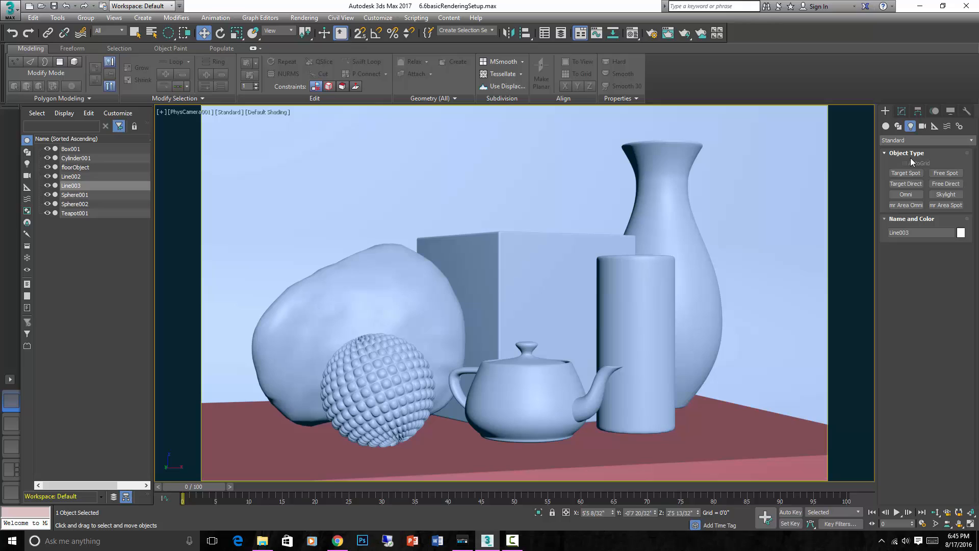
{"action": "mouse_move", "coordinate": [905, 184]}
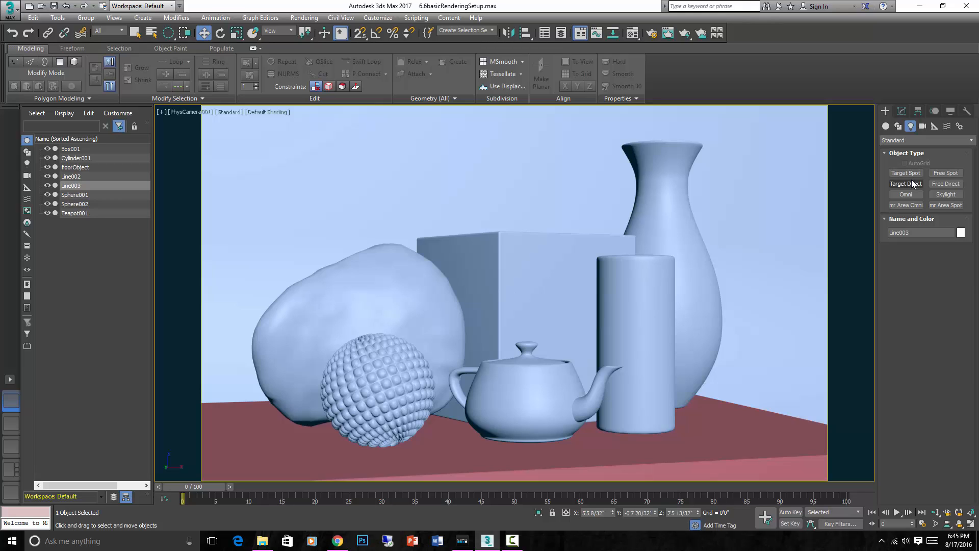
{"action": "mouse_move", "coordinate": [906, 205]}
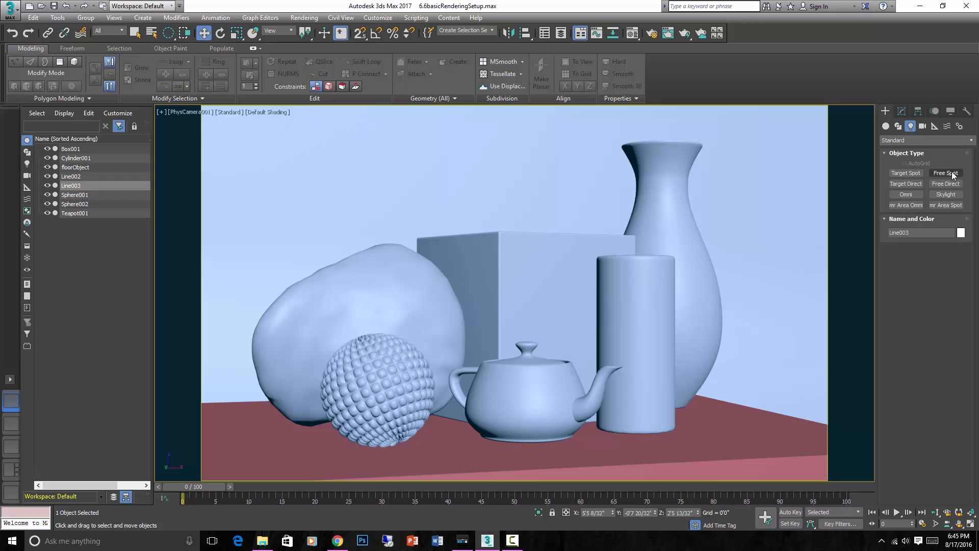
{"action": "mouse_move", "coordinate": [947, 206]}
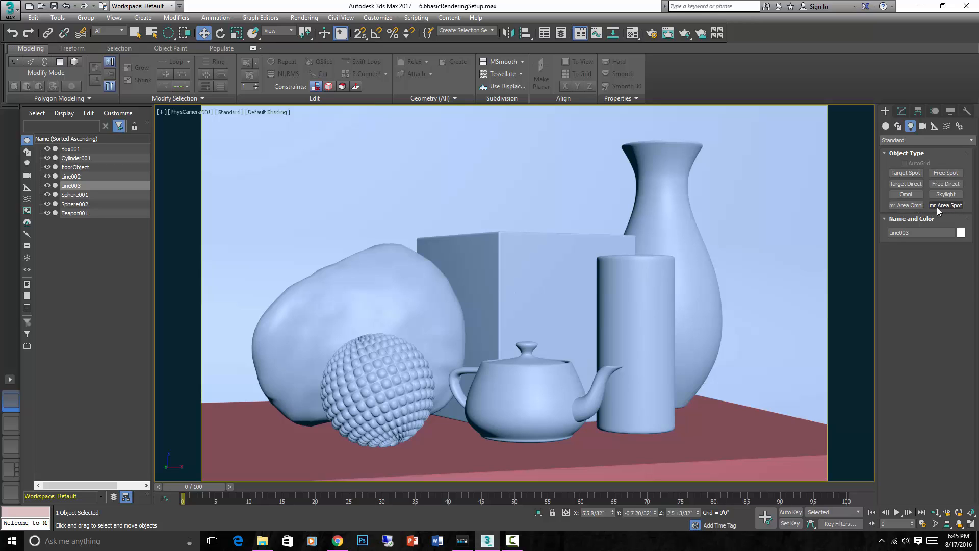
{"action": "left_click", "coordinate": [905, 174]}
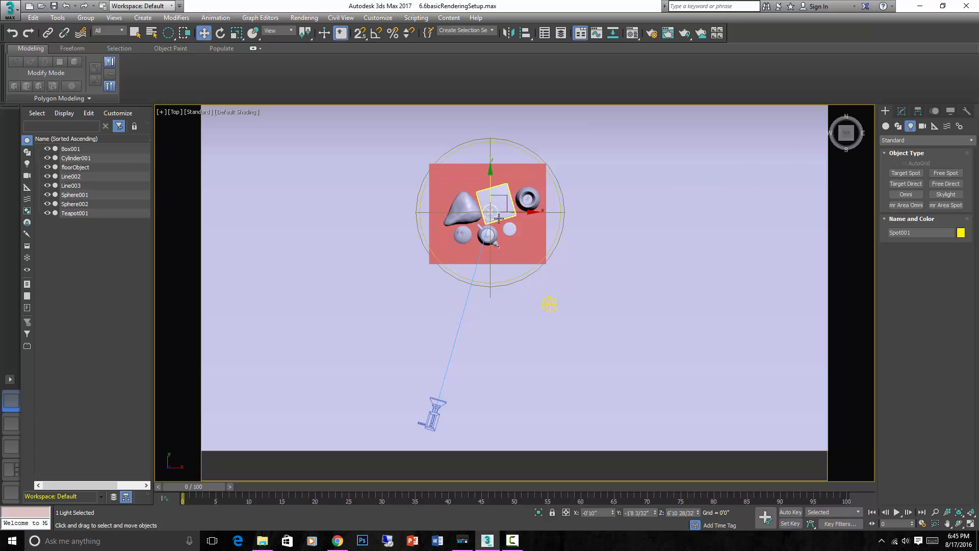
Step: Place target spotlight Spot001 above the table, aimed down at the still-life objects
{"action": "left_click", "coordinate": [900, 111]}
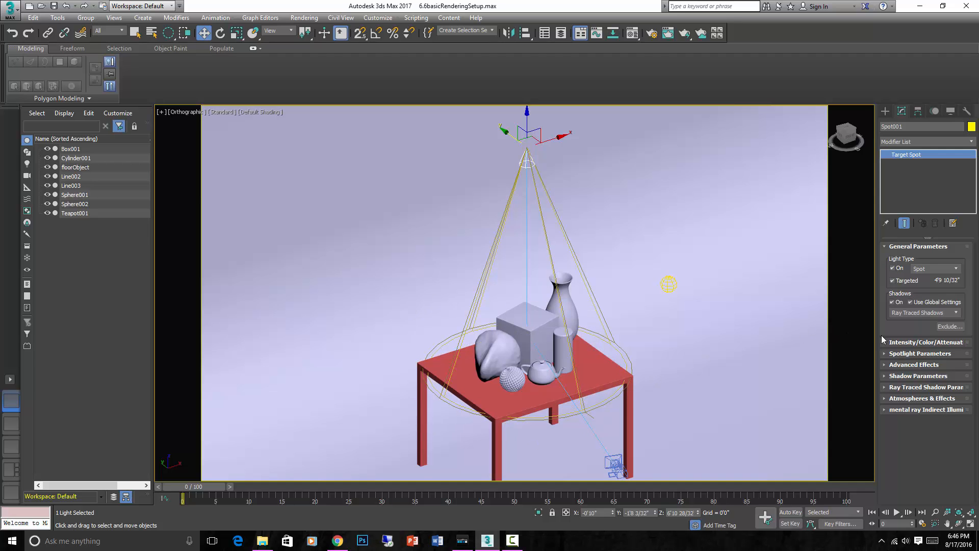
{"action": "left_click", "coordinate": [919, 353]}
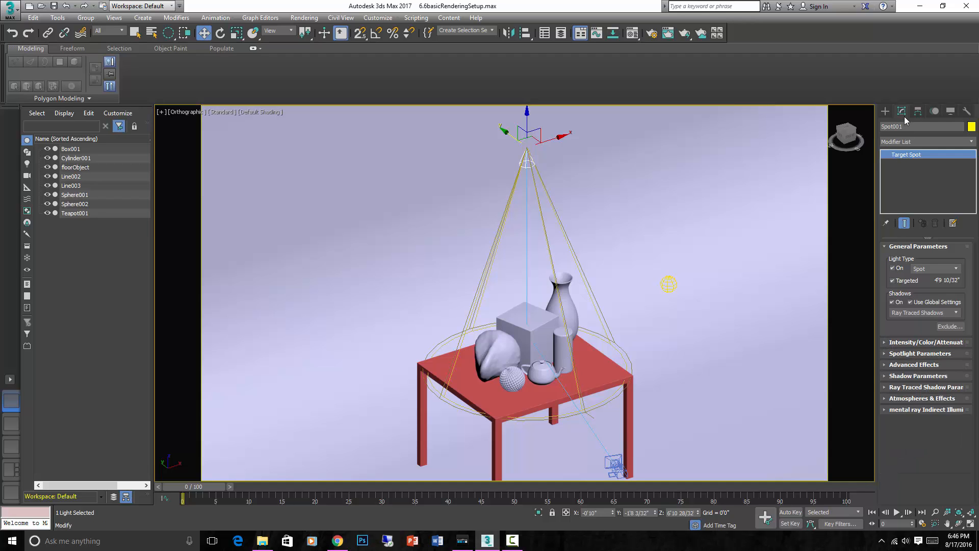
Step: Widen Spot001's cone to Hotspot/Beam 37.1 and Falloff/Field 55.0
{"action": "left_click", "coordinate": [919, 353]}
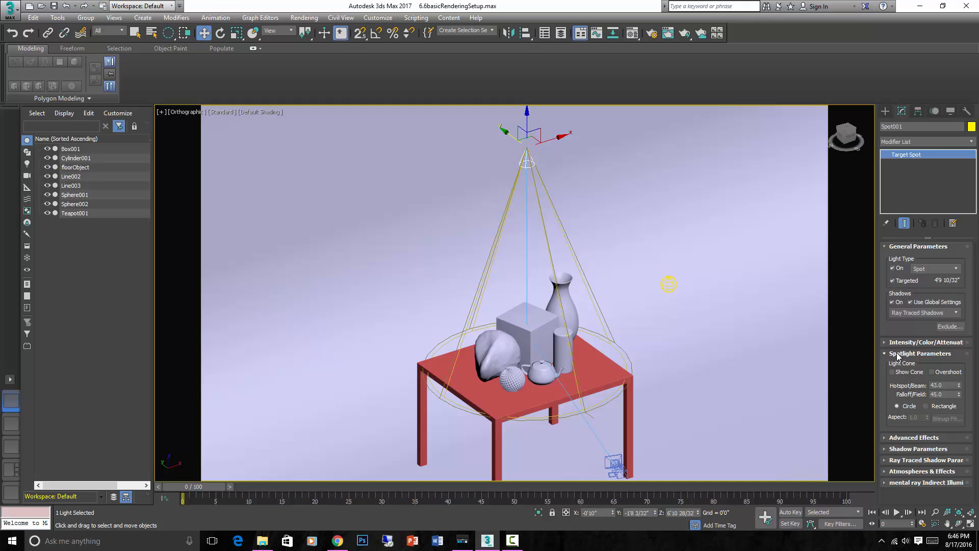
{"action": "mouse_move", "coordinate": [911, 392]}
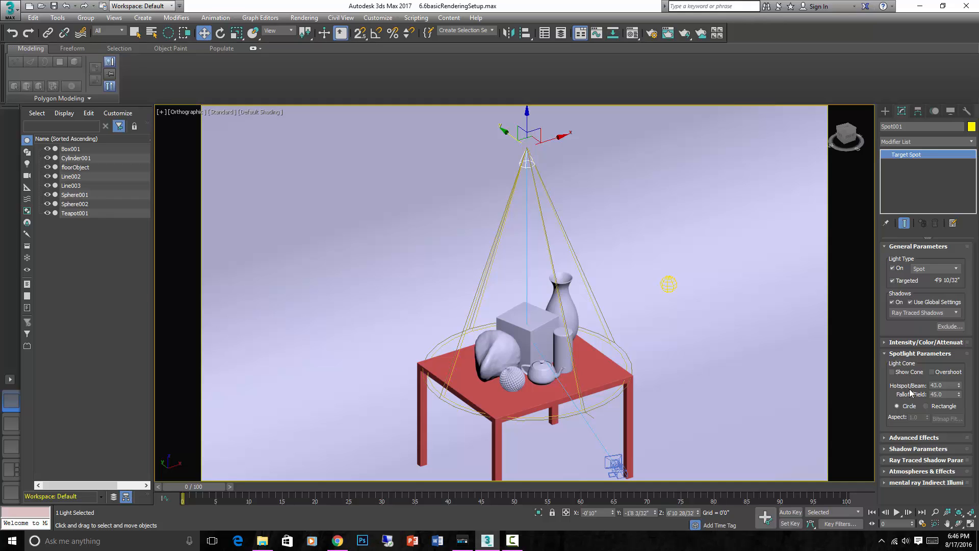
{"action": "mouse_move", "coordinate": [925, 399]}
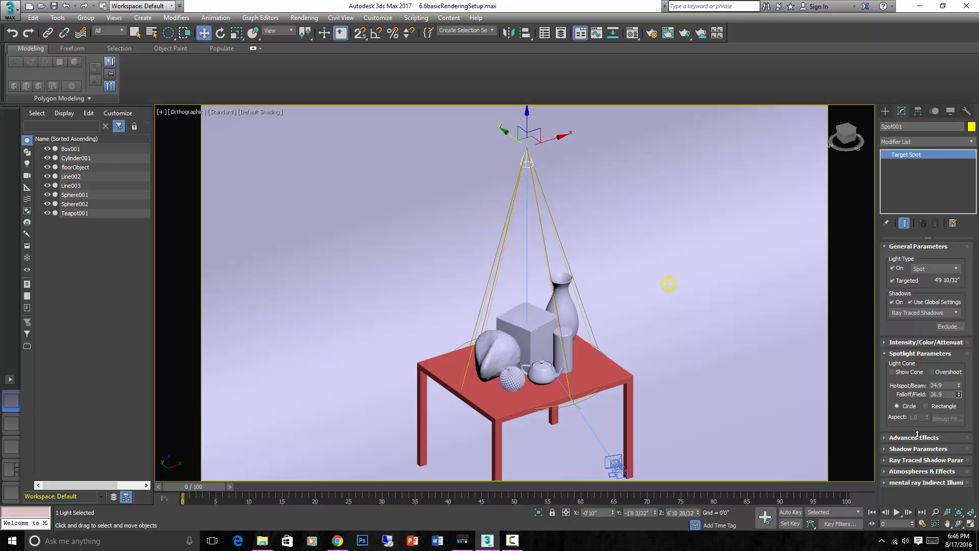
{"action": "left_click", "coordinate": [959, 391]}
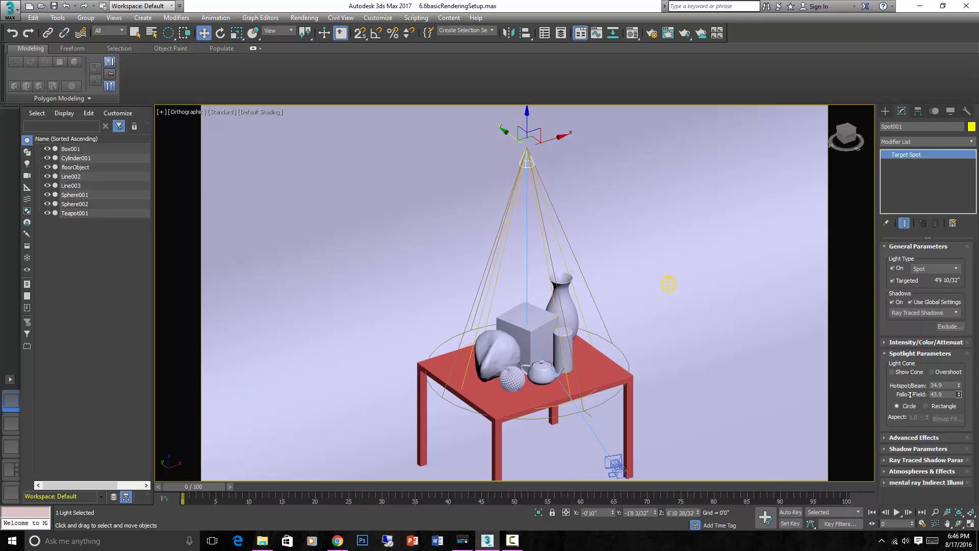
{"action": "left_click", "coordinate": [959, 391]}
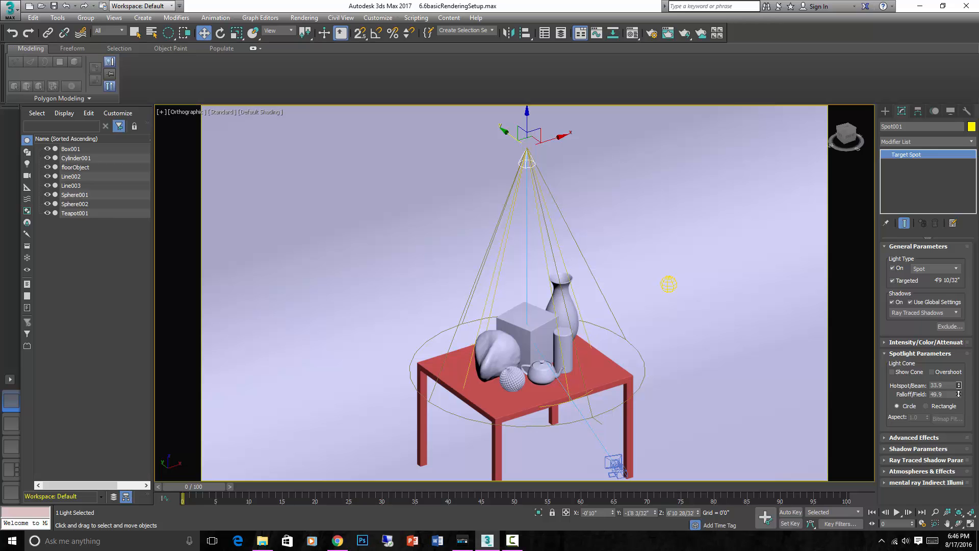
{"action": "left_click", "coordinate": [959, 387]}
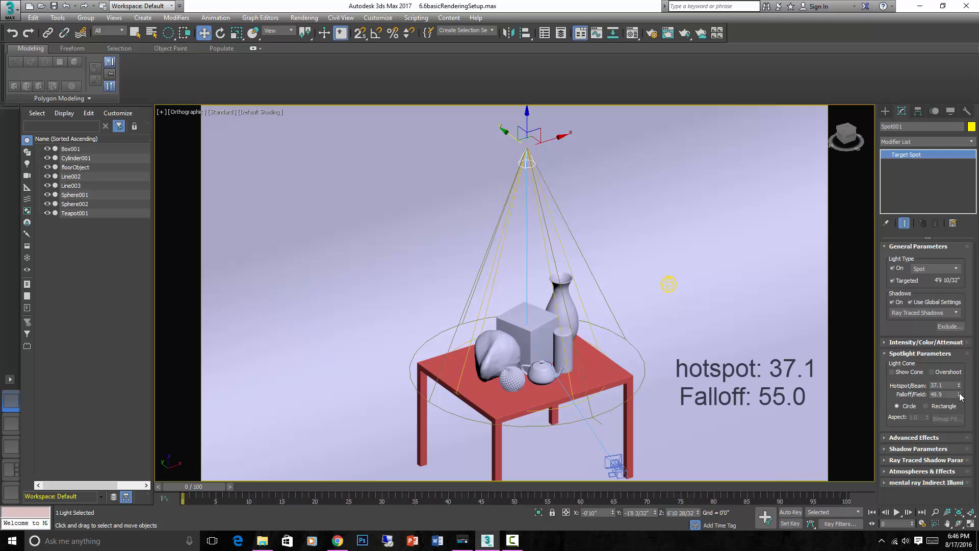
{"action": "left_click", "coordinate": [960, 394]}
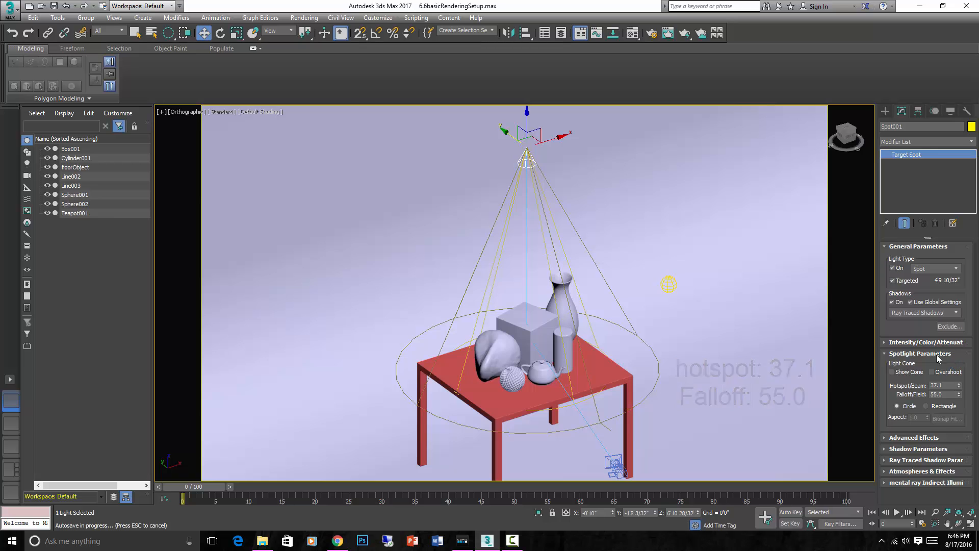
Step: Change Spot001's light colour from white to a pale green
{"action": "left_click", "coordinate": [926, 341]}
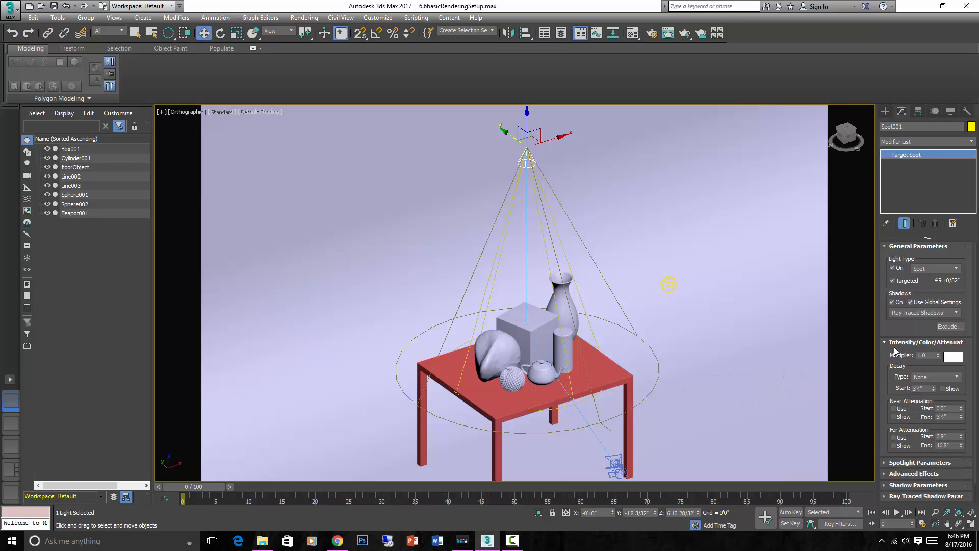
{"action": "left_click", "coordinate": [954, 355]}
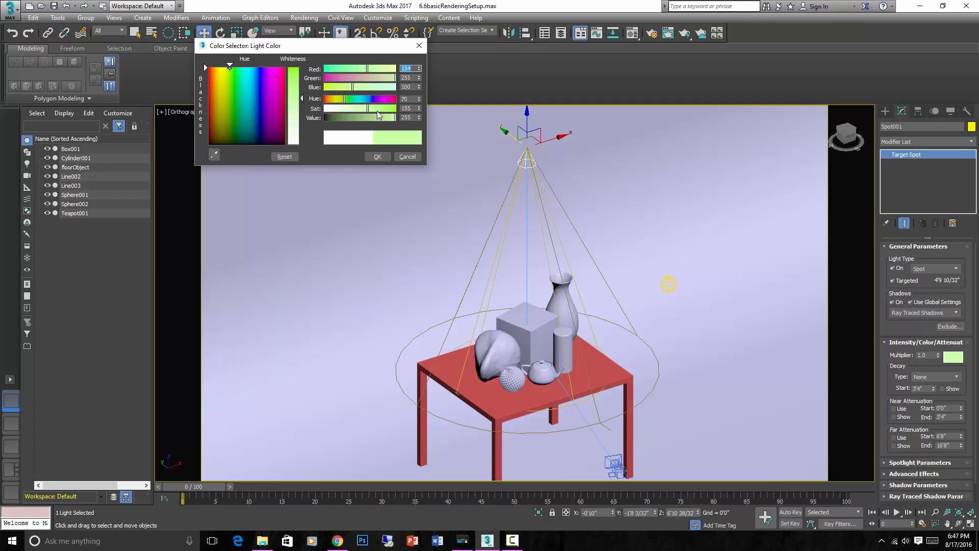
{"action": "left_click", "coordinate": [378, 156]}
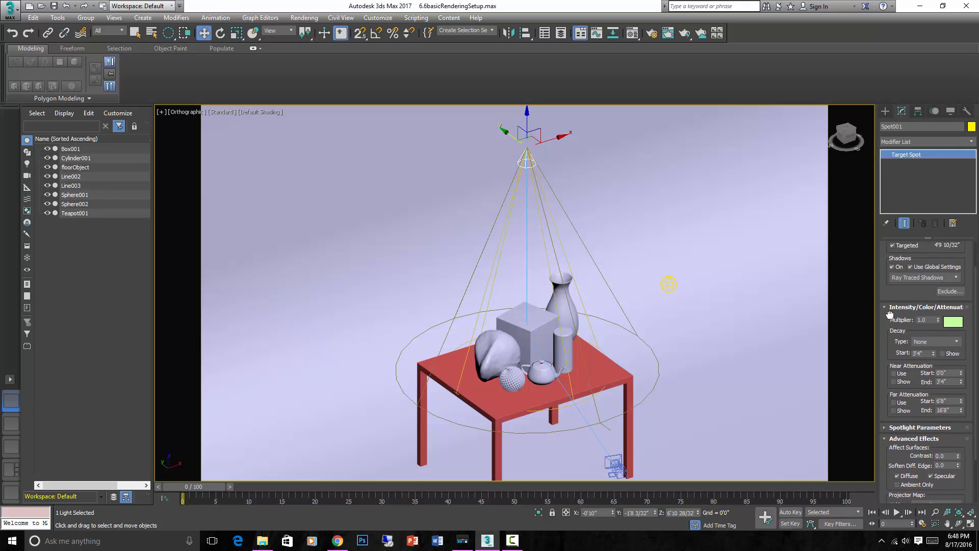
{"action": "mouse_move", "coordinate": [950, 326]}
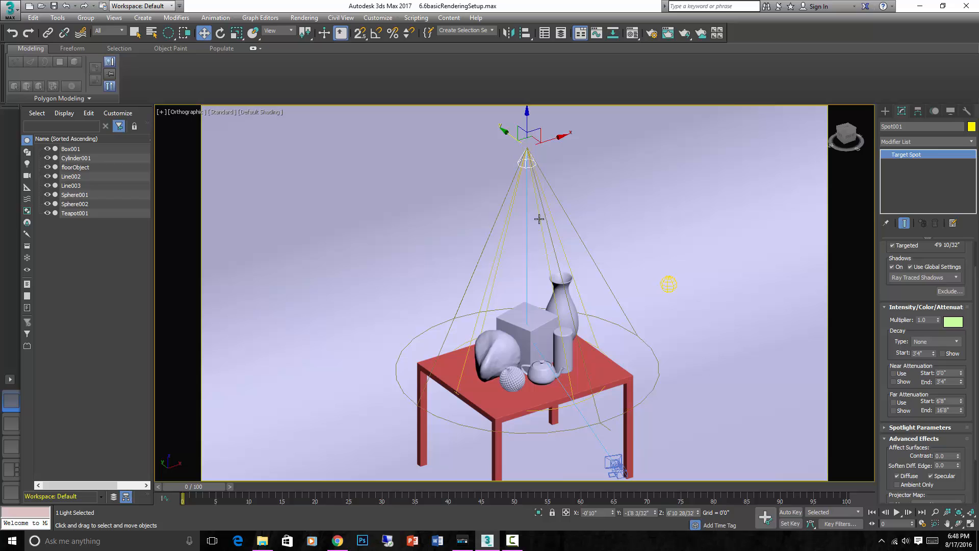
{"action": "mouse_move", "coordinate": [774, 393]}
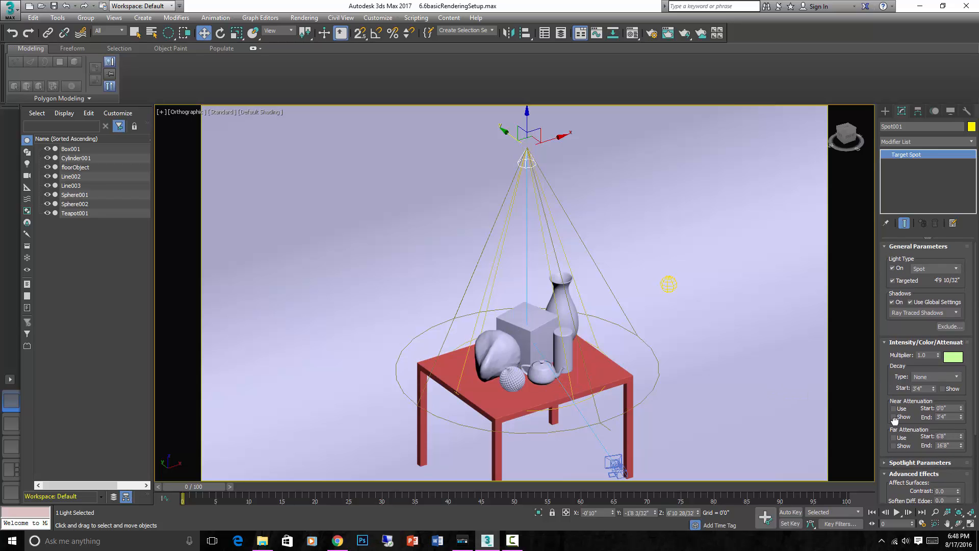
Step: Give Spot001 inverse-square decay and adjust its near and far attenuation distances
{"action": "scroll", "scroll_direction": "down", "scroll_amount": 3}
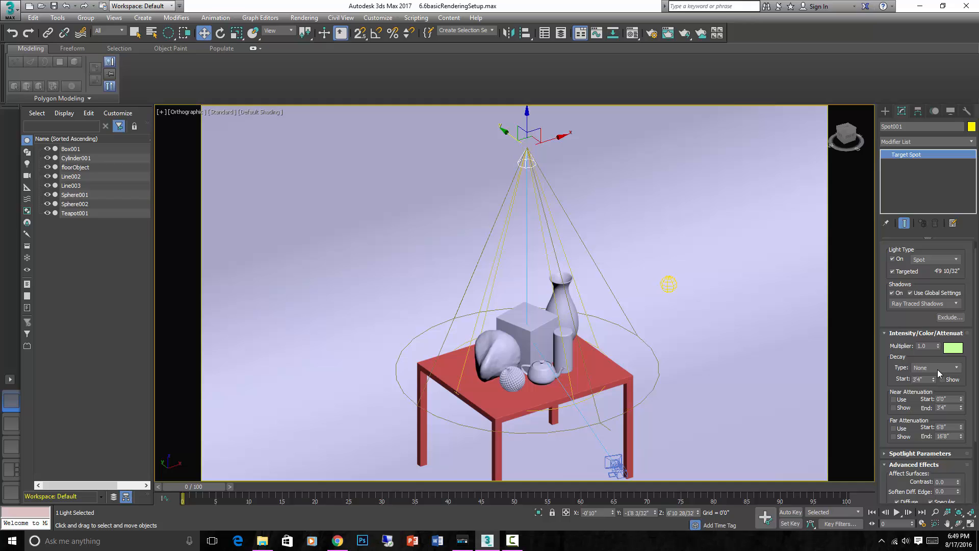
{"action": "left_click", "coordinate": [936, 368]}
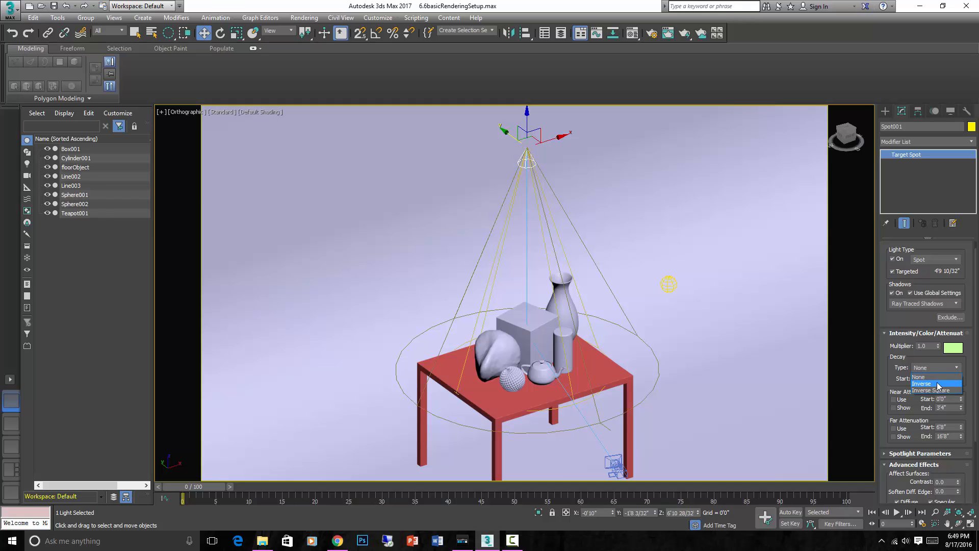
{"action": "left_click", "coordinate": [934, 383]}
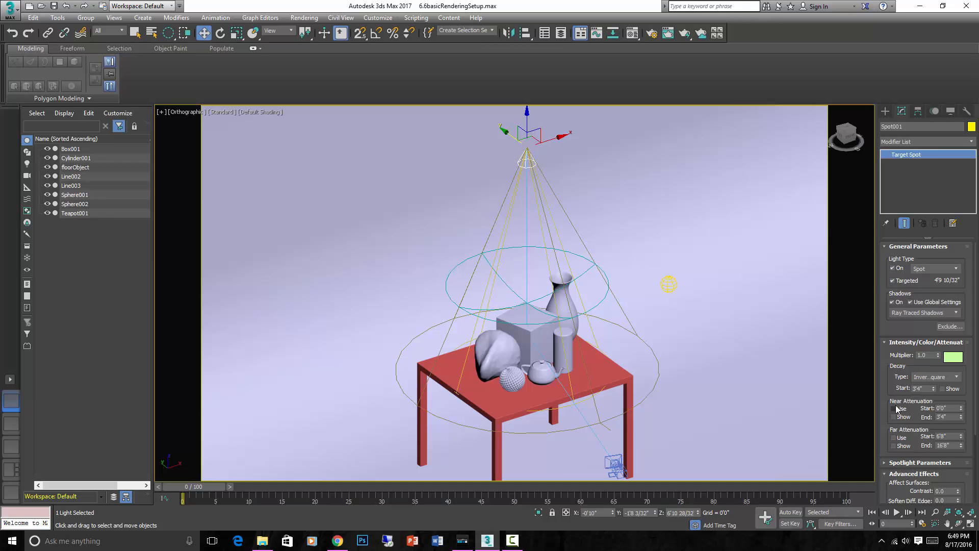
{"action": "left_click", "coordinate": [895, 408]}
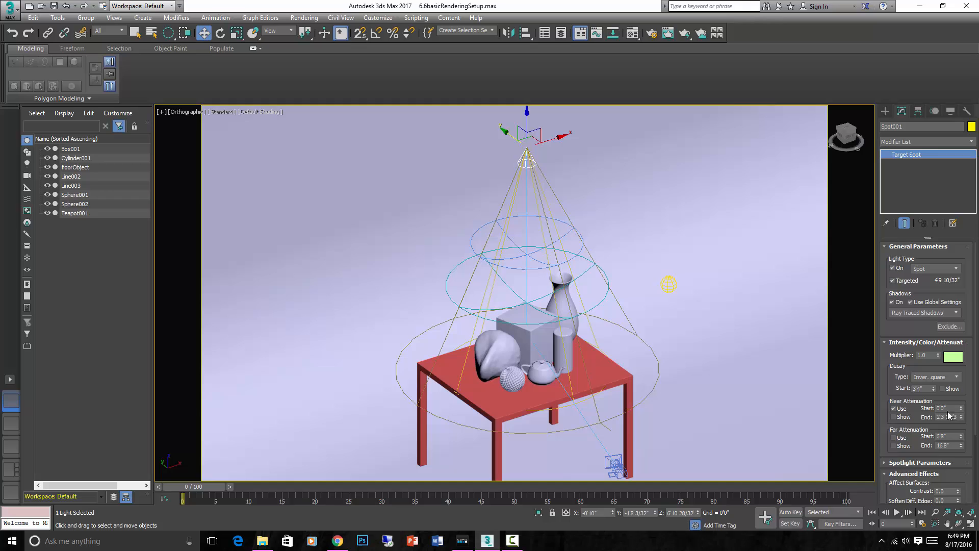
{"action": "left_click", "coordinate": [951, 417]}
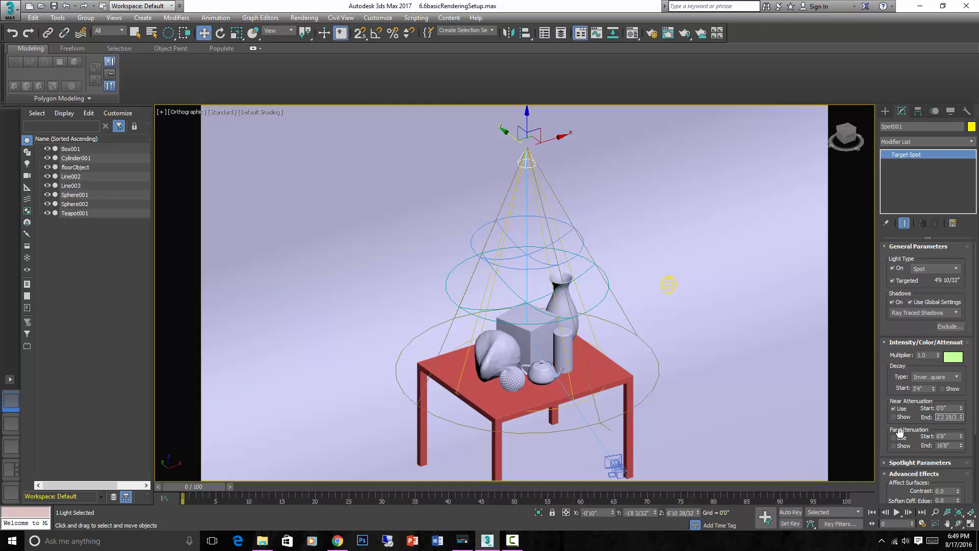
{"action": "left_click", "coordinate": [893, 437]}
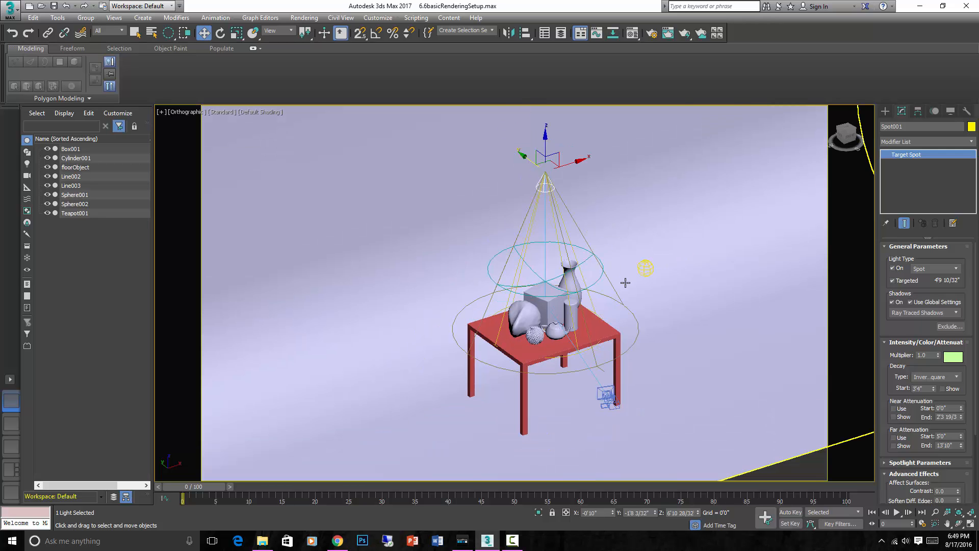
Step: Render the green-lit still life from the PhysCamera view and dismiss the frame window
{"action": "key", "text": "c"}
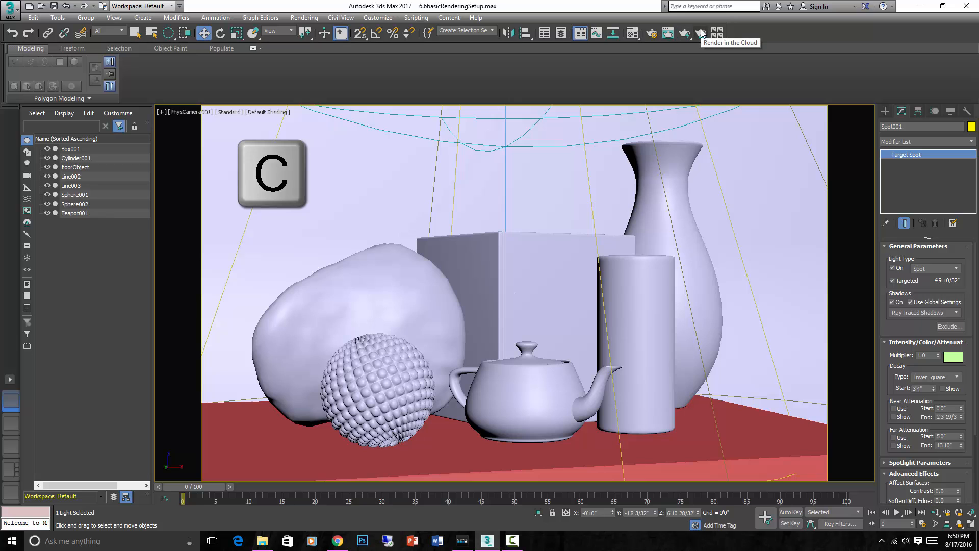
{"action": "left_click", "coordinate": [683, 33]}
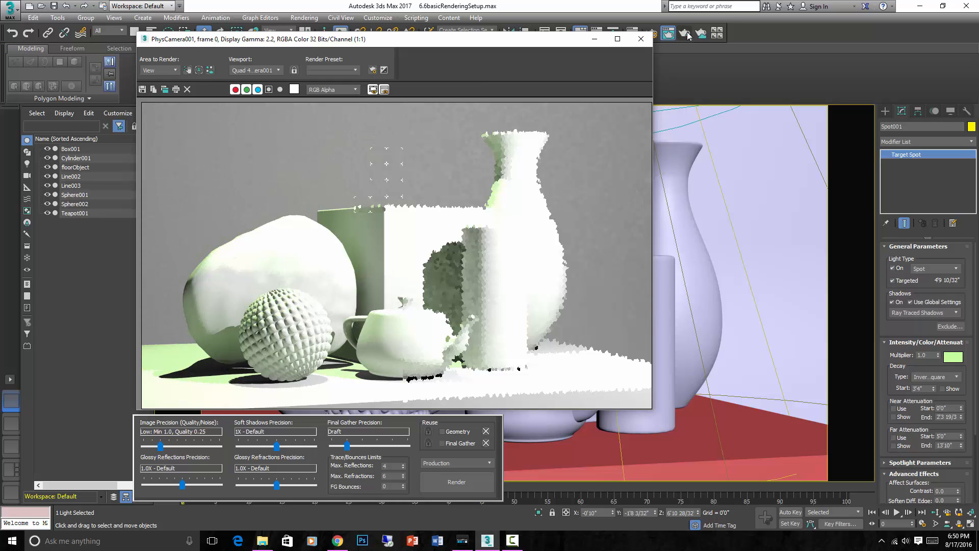
{"action": "left_click", "coordinate": [456, 482]}
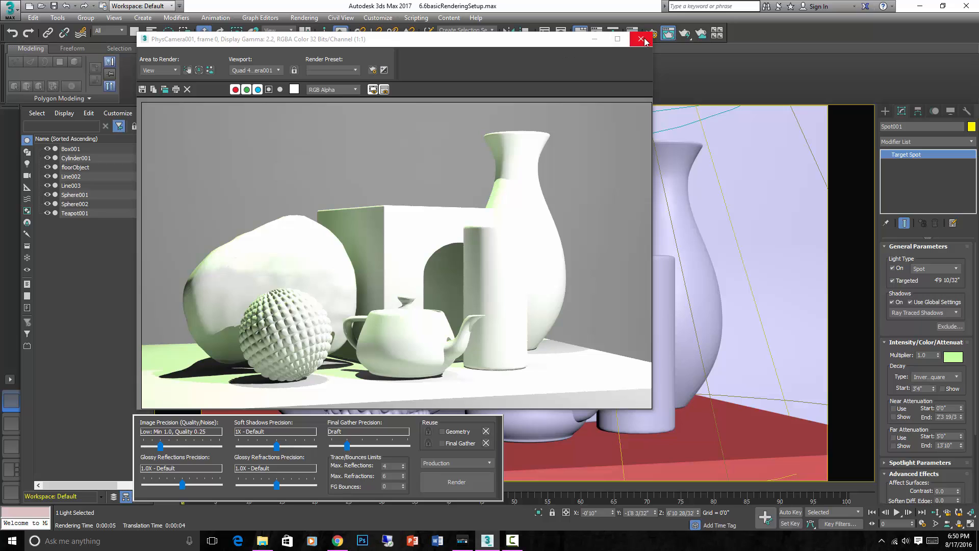
{"action": "left_click", "coordinate": [642, 38]}
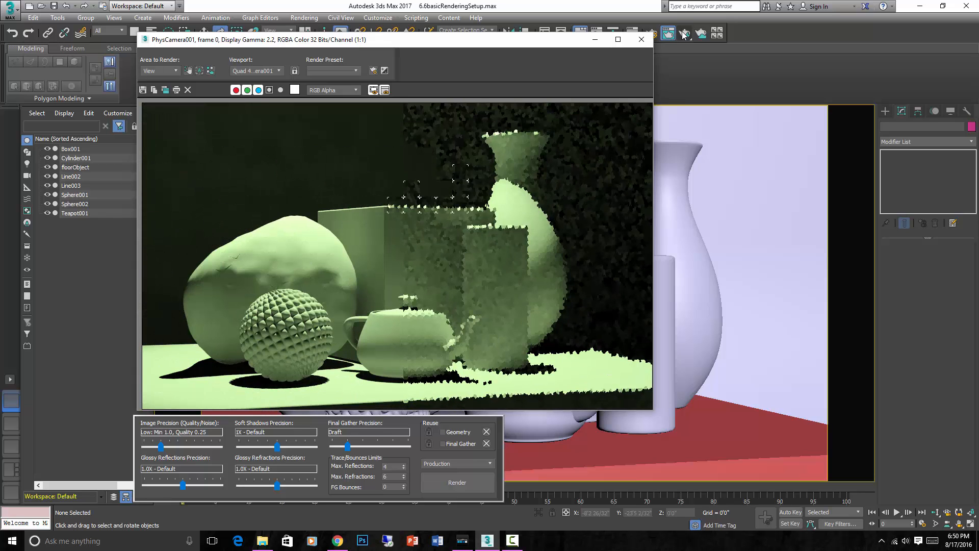
{"action": "left_click", "coordinate": [457, 482]}
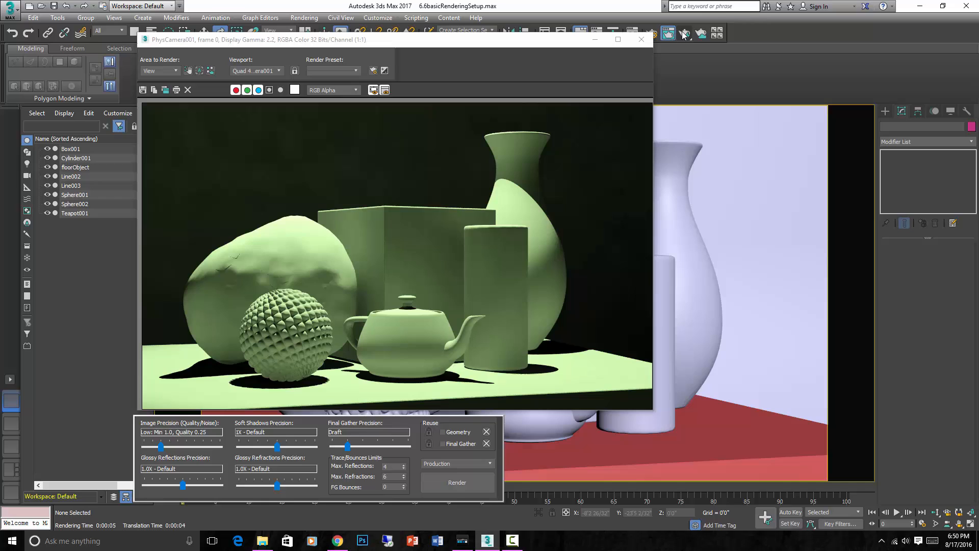
{"action": "mouse_move", "coordinate": [377, 316]}
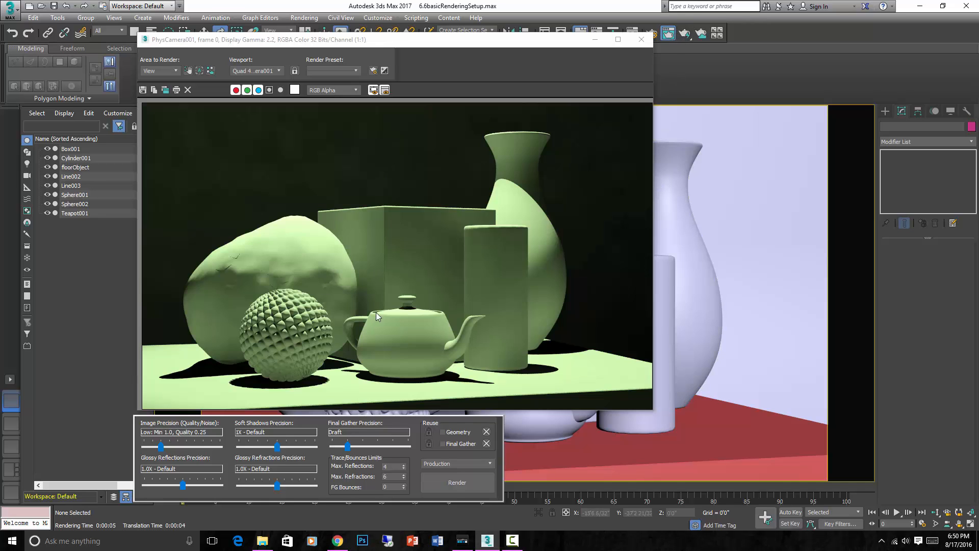
{"action": "mouse_move", "coordinate": [454, 379]}
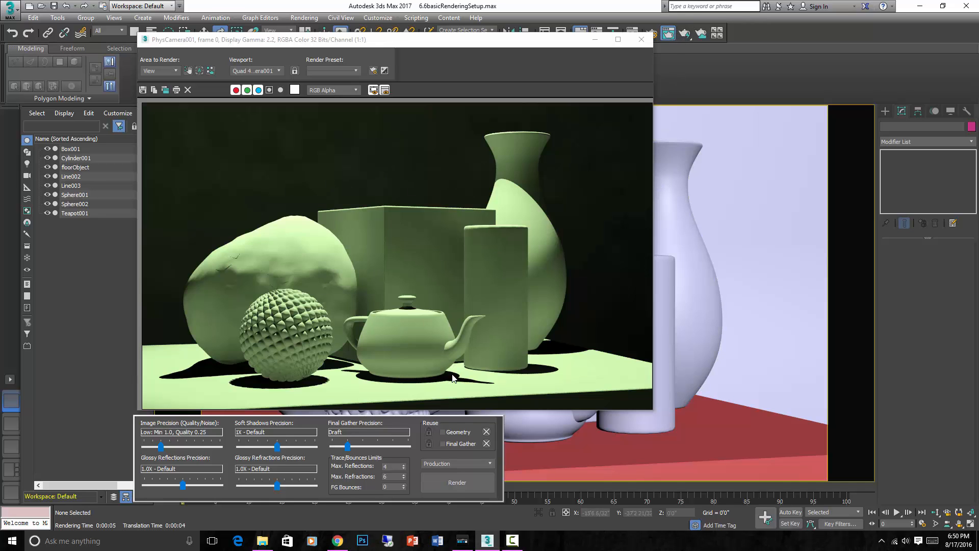
{"action": "mouse_move", "coordinate": [522, 353]}
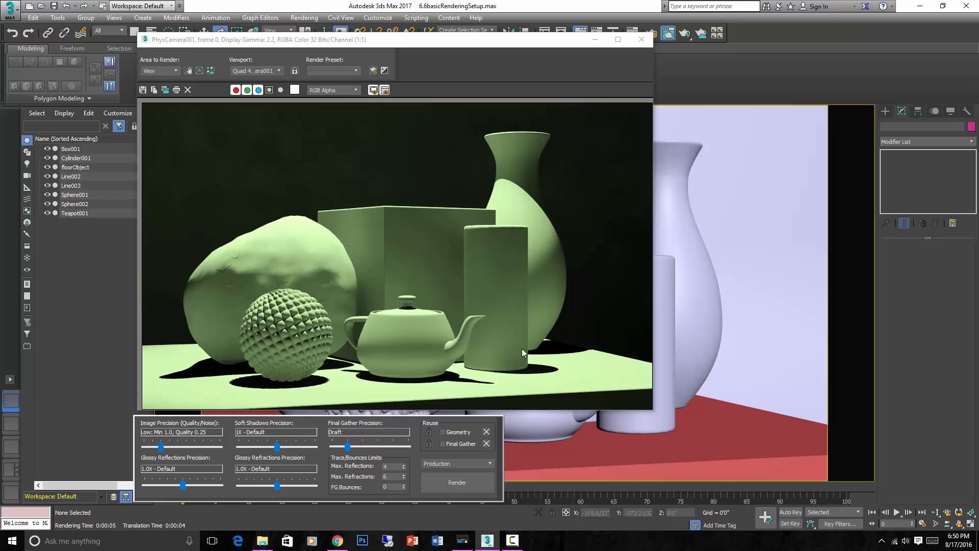
{"action": "mouse_move", "coordinate": [500, 297]}
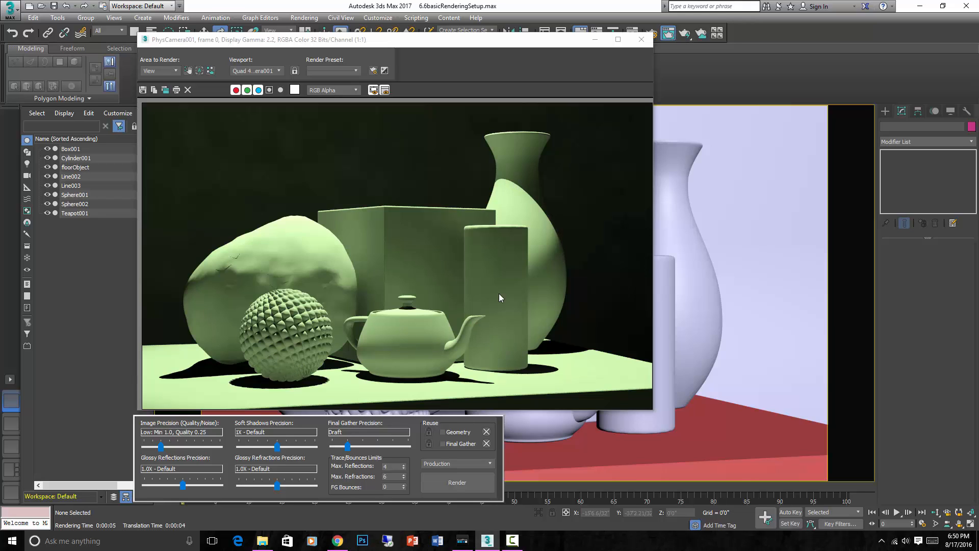
{"action": "mouse_move", "coordinate": [521, 148]}
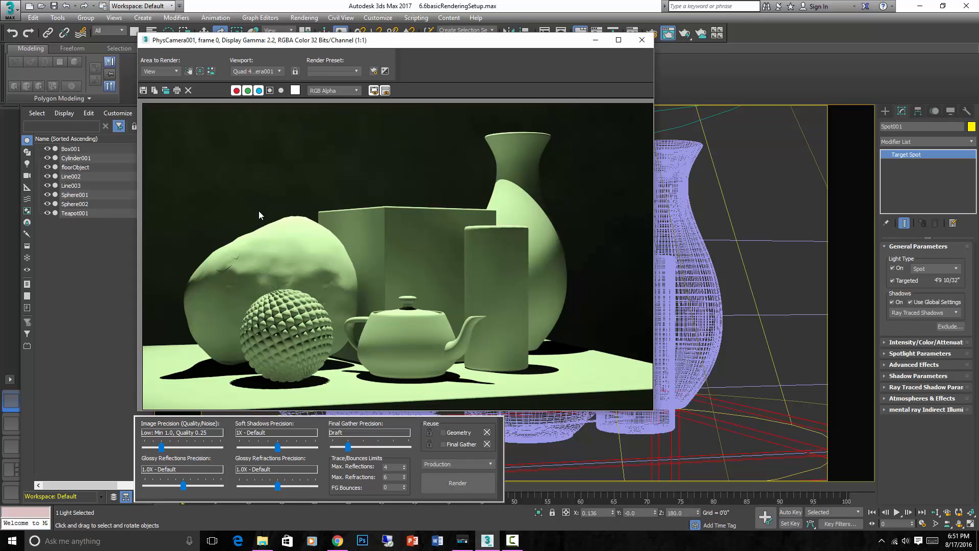
{"action": "mouse_move", "coordinate": [560, 370]}
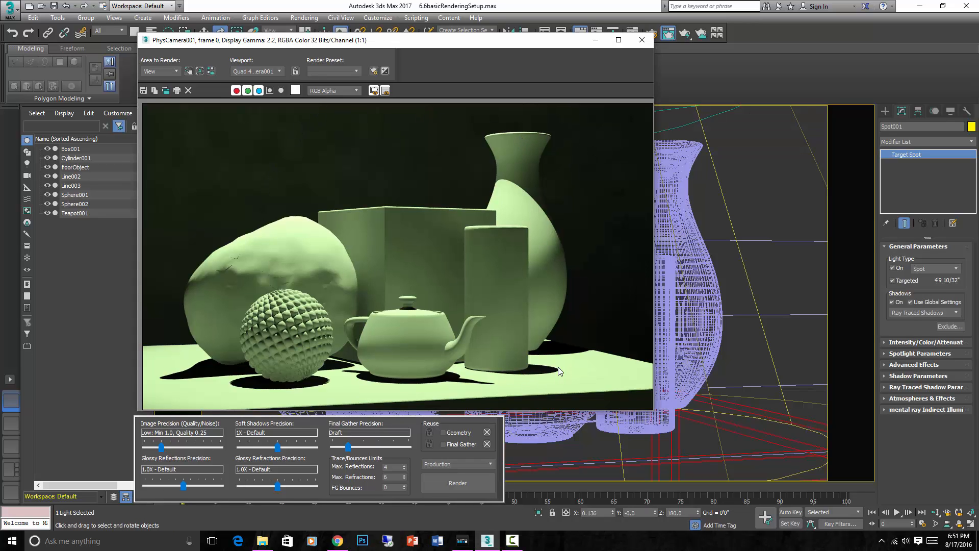
{"action": "mouse_move", "coordinate": [516, 362]}
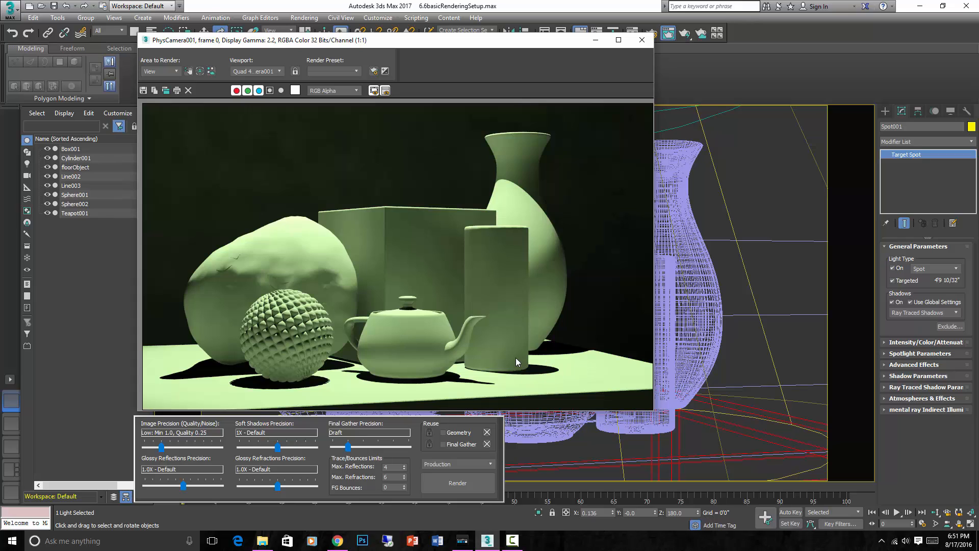
{"action": "mouse_move", "coordinate": [524, 382]}
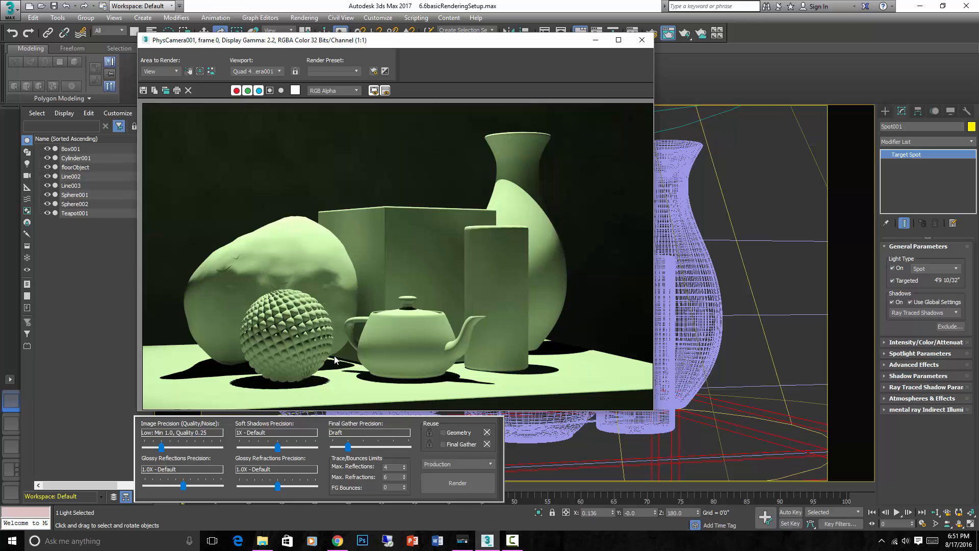
{"action": "mouse_move", "coordinate": [316, 371]}
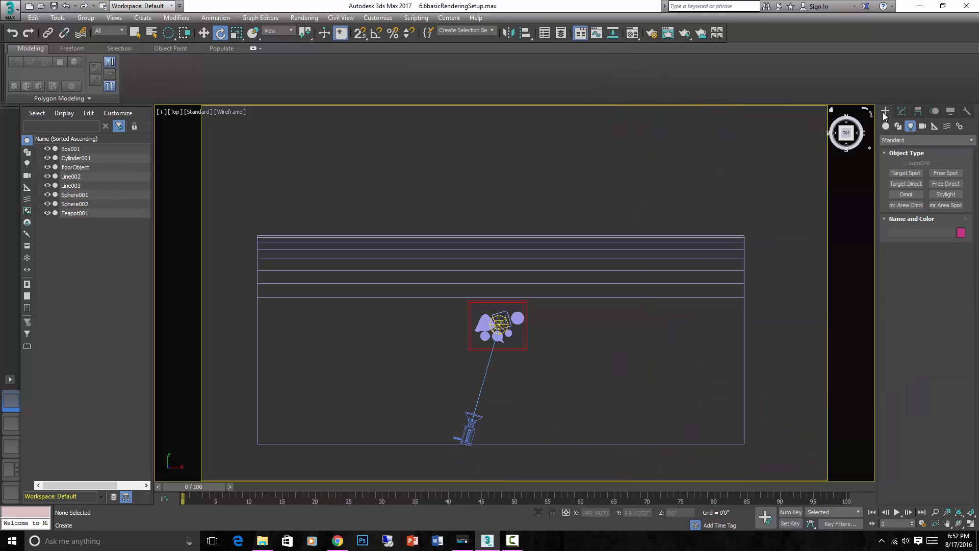
{"action": "mouse_move", "coordinate": [906, 183]}
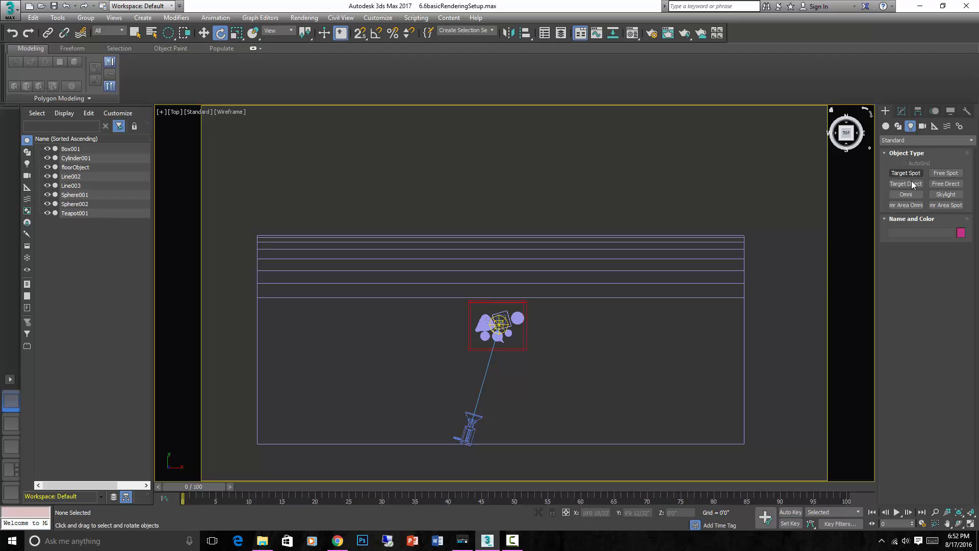
{"action": "mouse_move", "coordinate": [945, 183]}
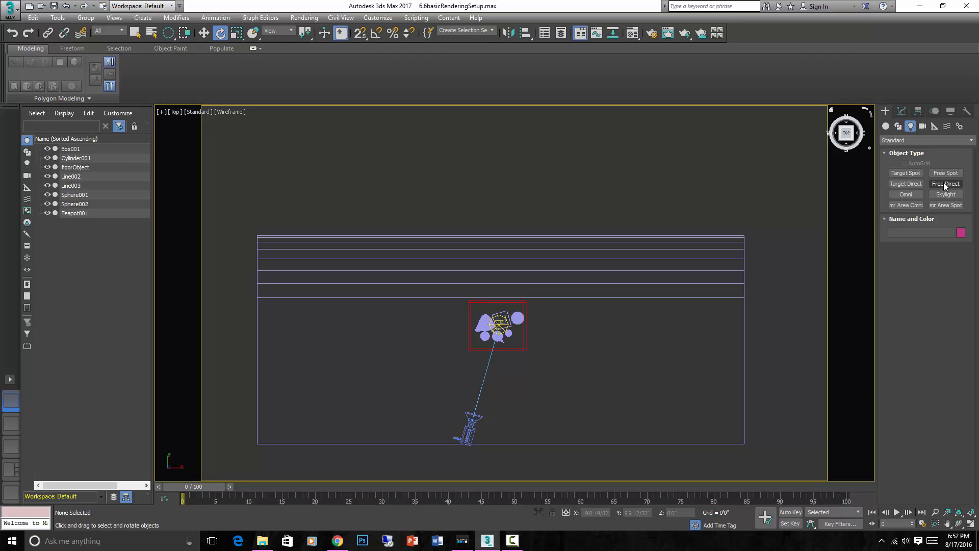
{"action": "mouse_move", "coordinate": [905, 172]}
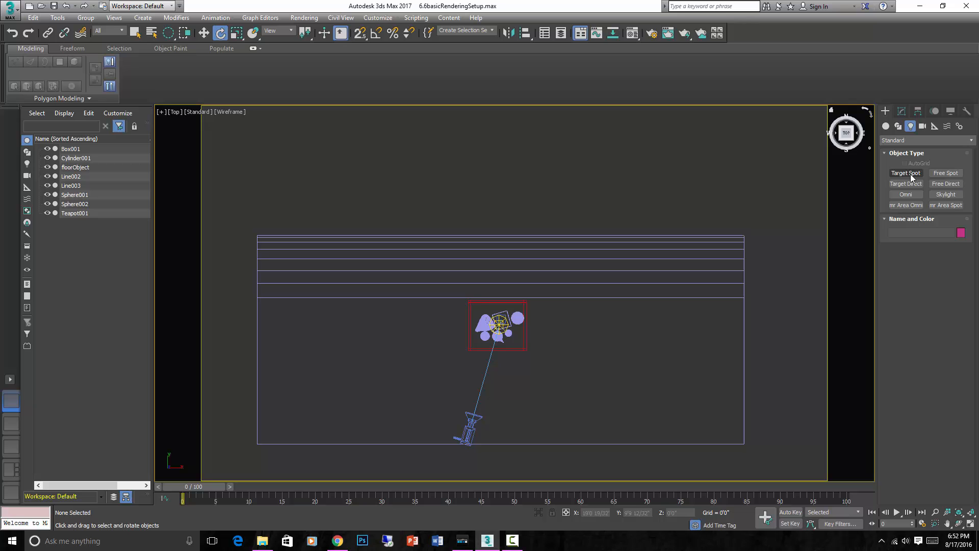
{"action": "mouse_move", "coordinate": [581, 300]}
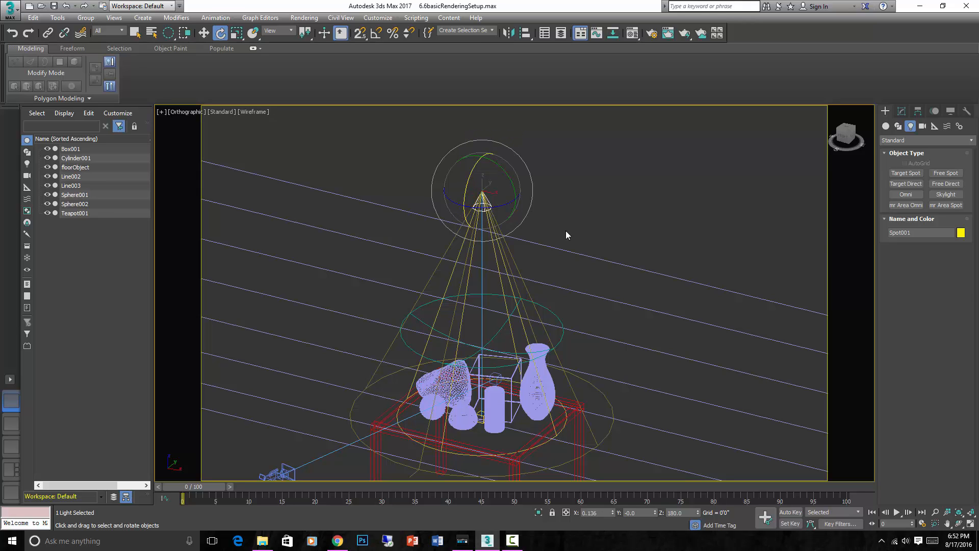
Step: Deselect Spot001 and activate the Omni light type for a second light
{"action": "left_click", "coordinate": [557, 211]}
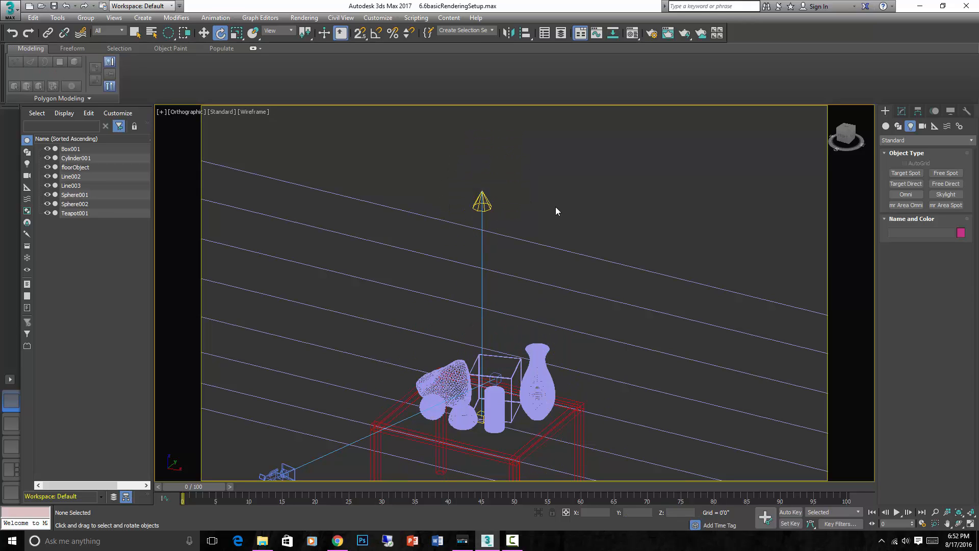
{"action": "left_click", "coordinate": [904, 194]}
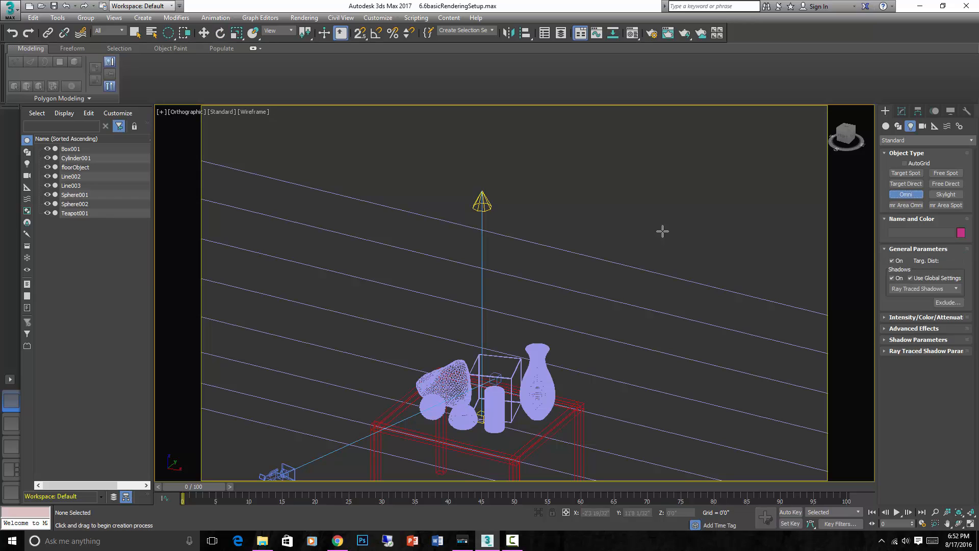
Step: Place Omni001, tint it pink at multiplier 2.0, and test-render the result
{"action": "left_click", "coordinate": [598, 231]}
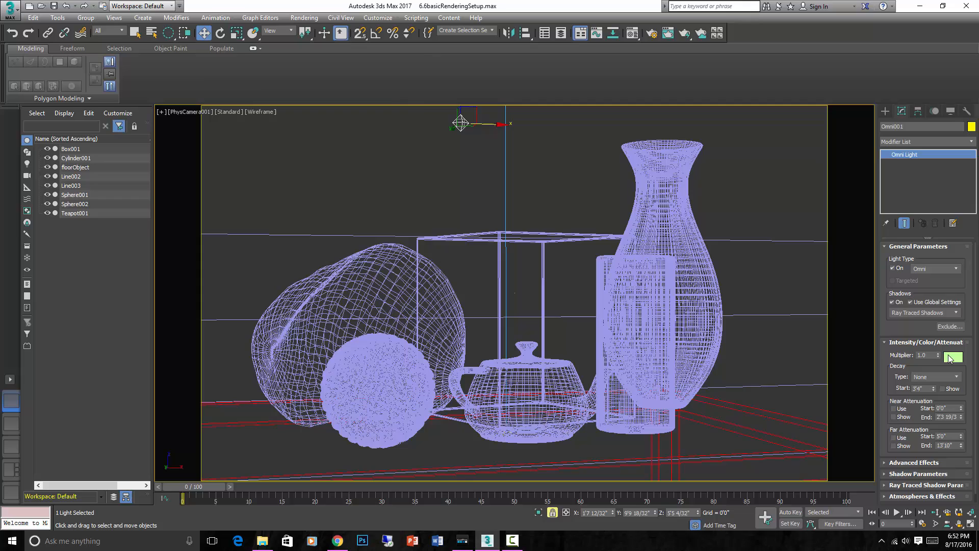
{"action": "left_click", "coordinate": [952, 357]}
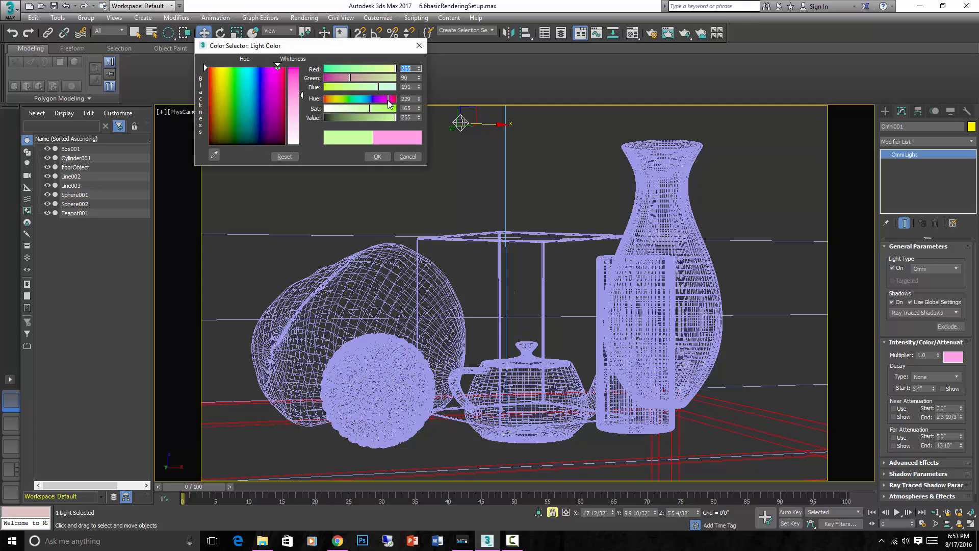
{"action": "left_click", "coordinate": [407, 156]}
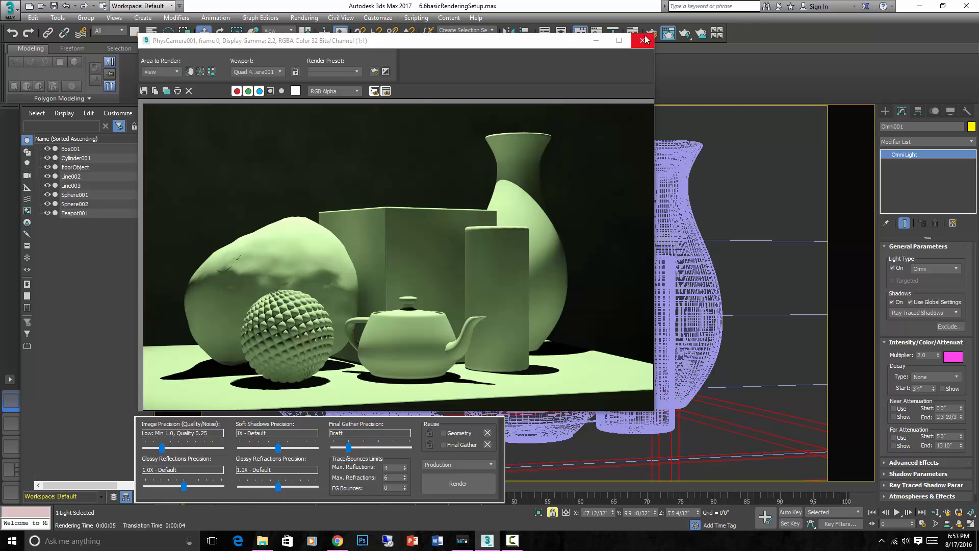
{"action": "left_click", "coordinate": [644, 40]}
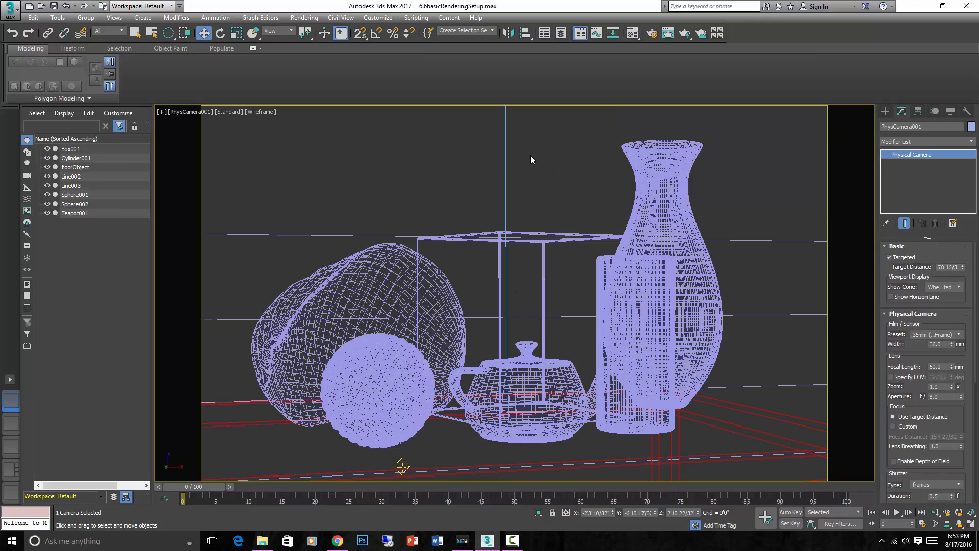
{"action": "mouse_move", "coordinate": [686, 33]}
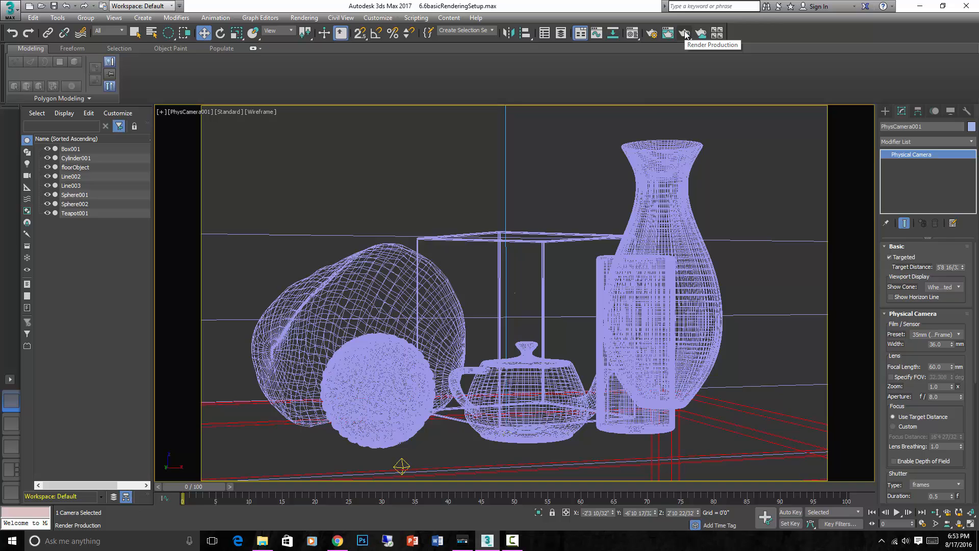
{"action": "left_click", "coordinate": [684, 35]}
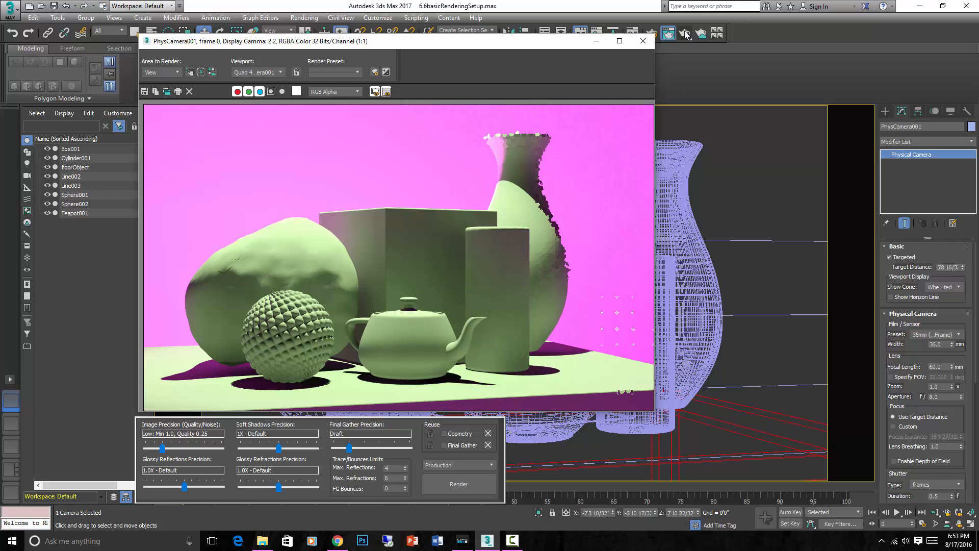
{"action": "left_click", "coordinate": [458, 483]}
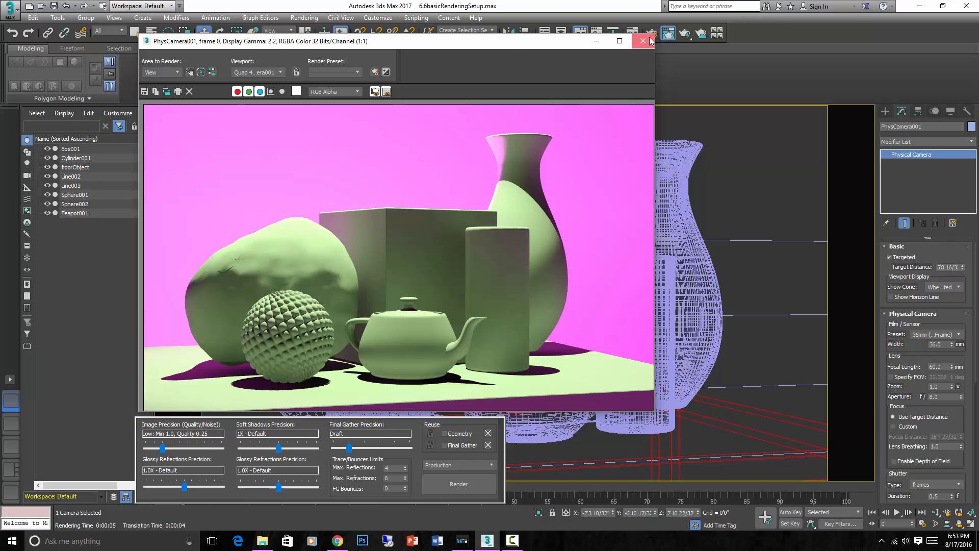
{"action": "left_click", "coordinate": [642, 41]}
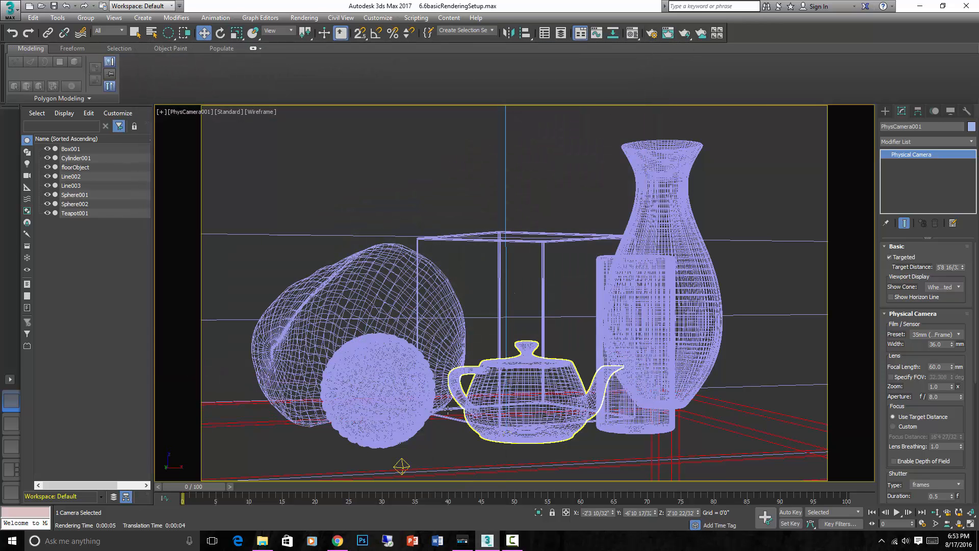
Step: Give Omni001 inverse-square decay, lower its multiplier to 0.2, and check in a render
{"action": "left_click", "coordinate": [402, 465]}
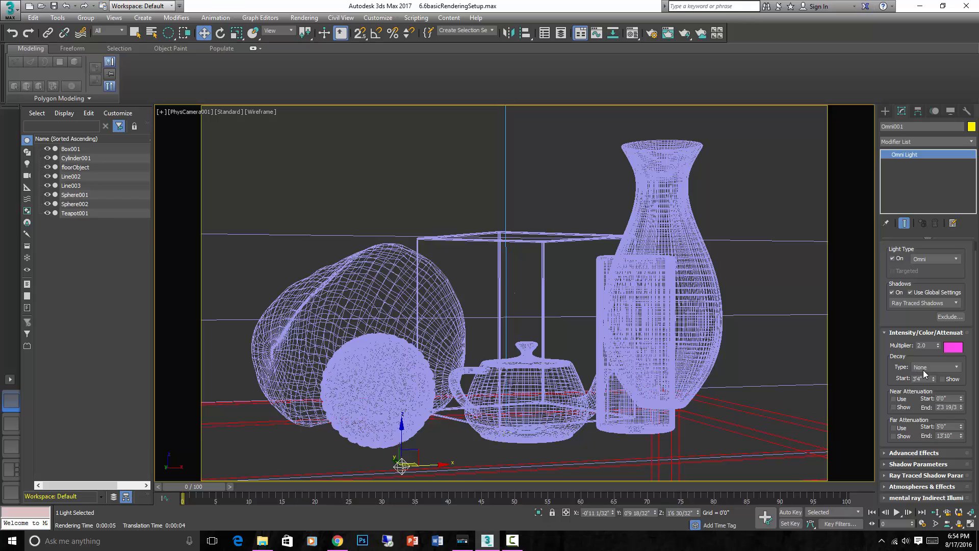
{"action": "left_click", "coordinate": [936, 366]}
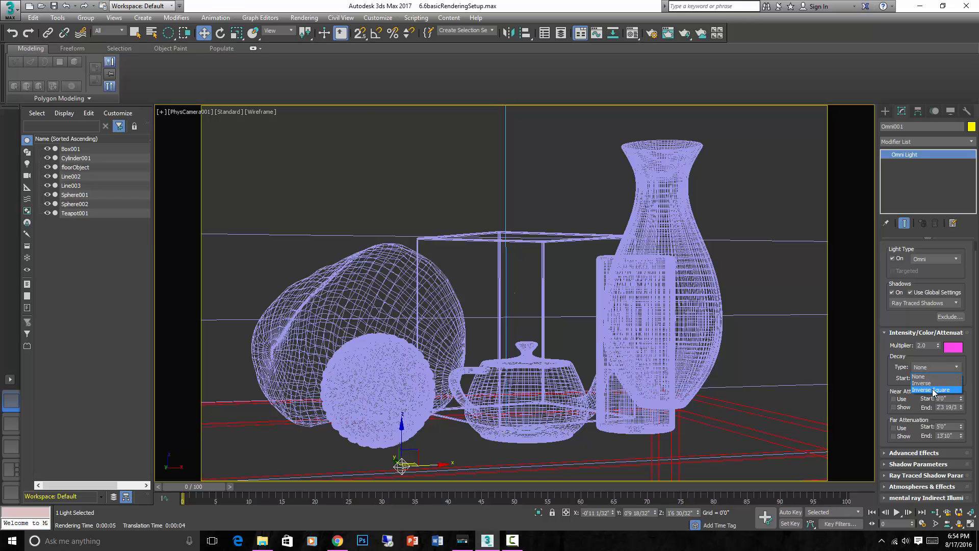
{"action": "left_click", "coordinate": [667, 33]}
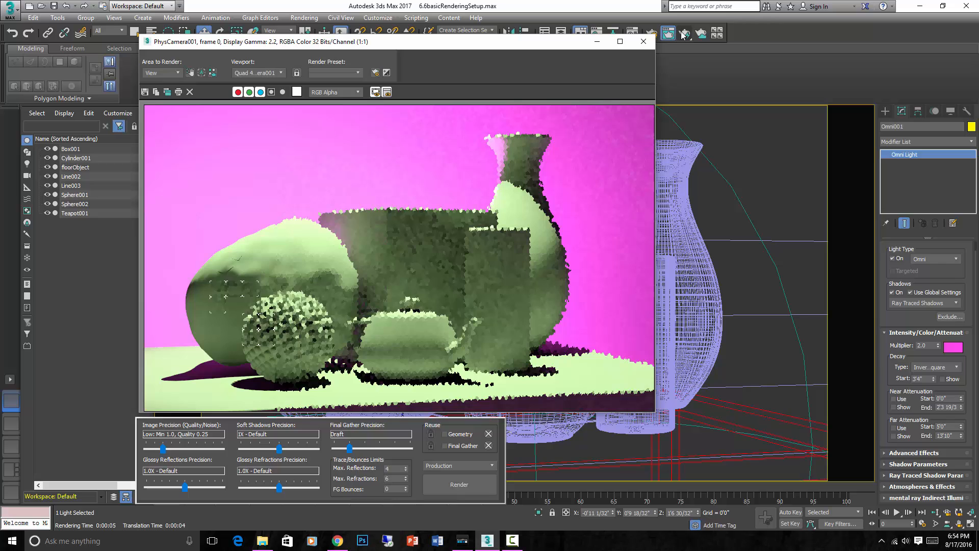
{"action": "left_click", "coordinate": [642, 41]}
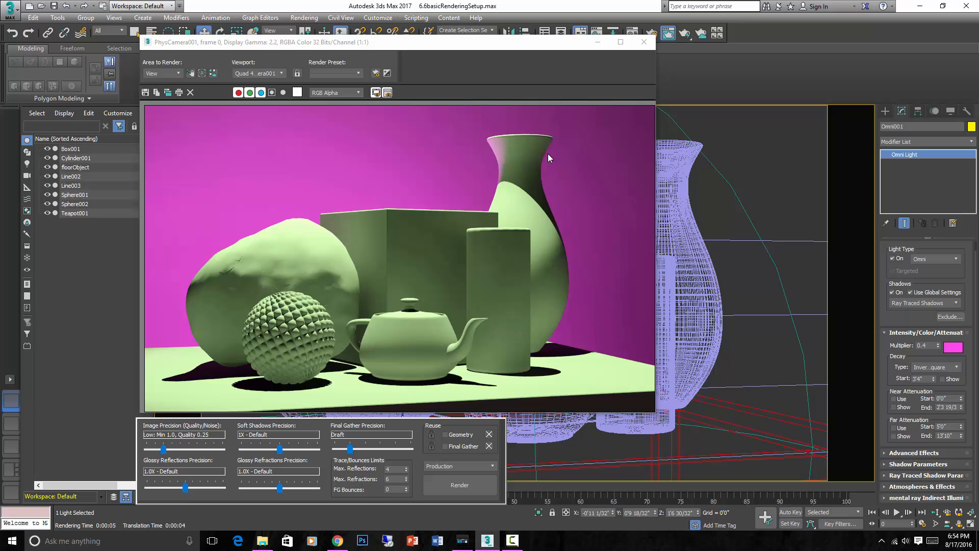
{"action": "mouse_move", "coordinate": [527, 182]}
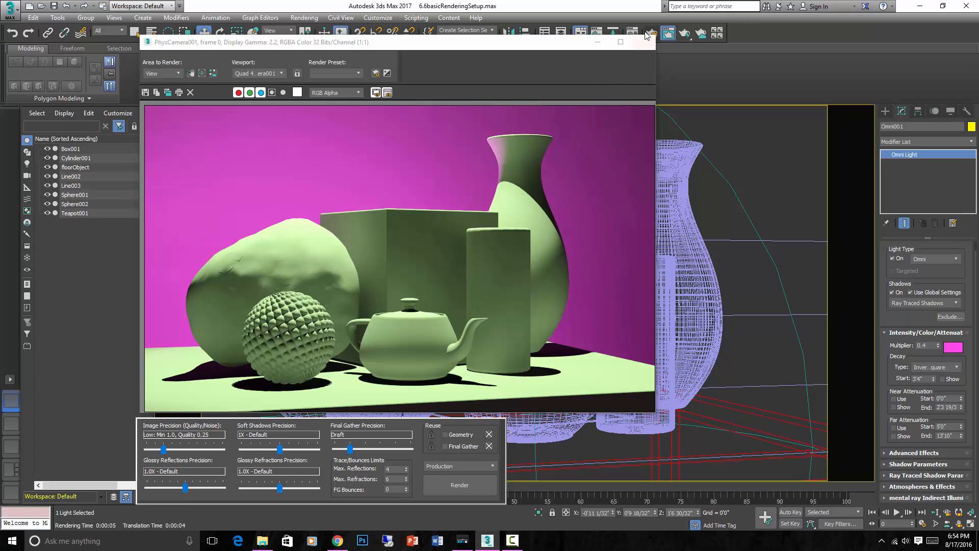
{"action": "left_click", "coordinate": [620, 42]}
{"action": "type", "text": "0.2"}
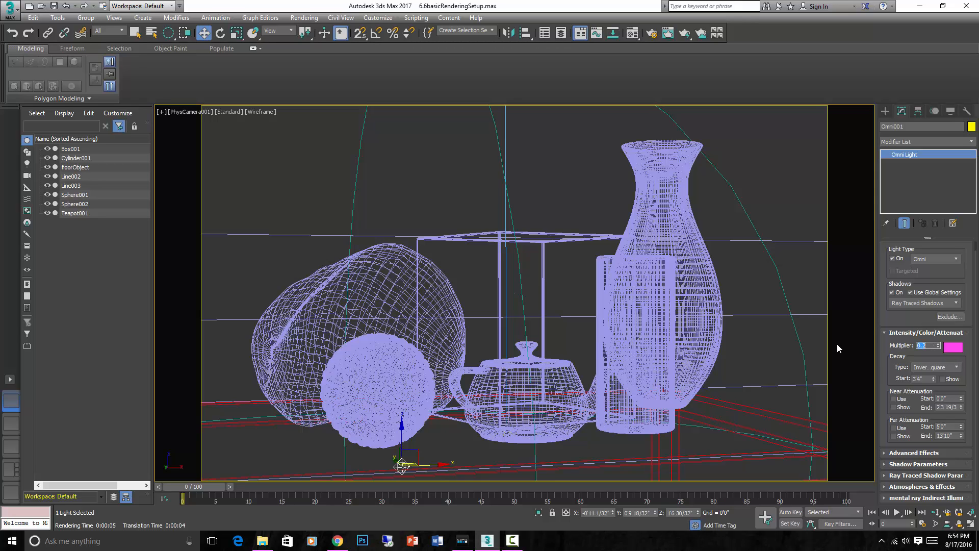
Step: Desaturate Omni001's pink to a warm pale peach and confirm it in a render
{"action": "left_click", "coordinate": [953, 347]}
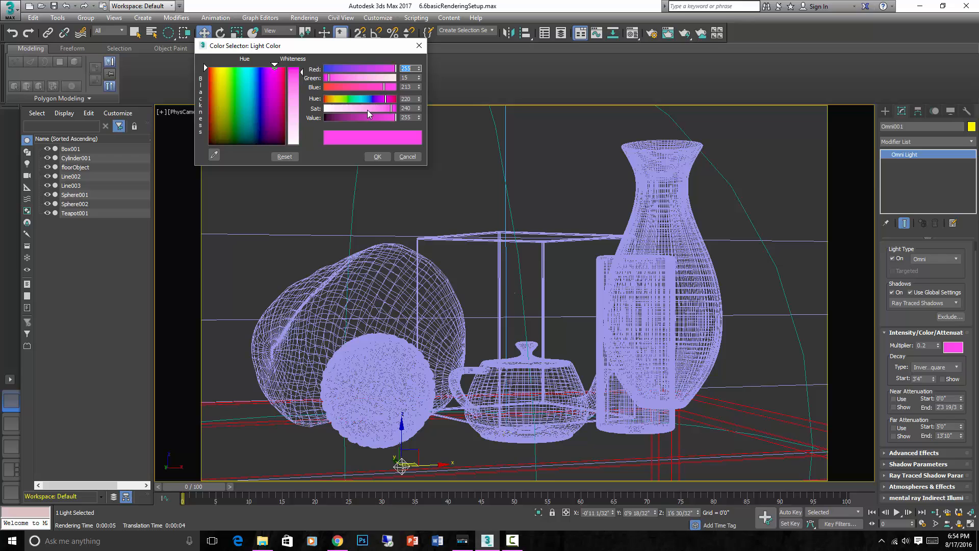
{"action": "left_click_drag", "start_coordinate": [368, 98], "coordinate": [340, 99]}
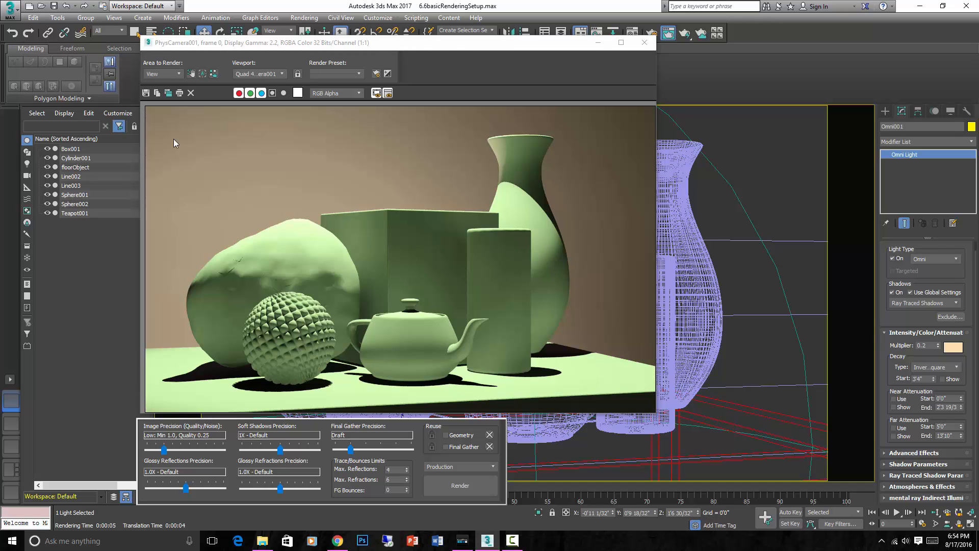
{"action": "left_click", "coordinate": [644, 43]}
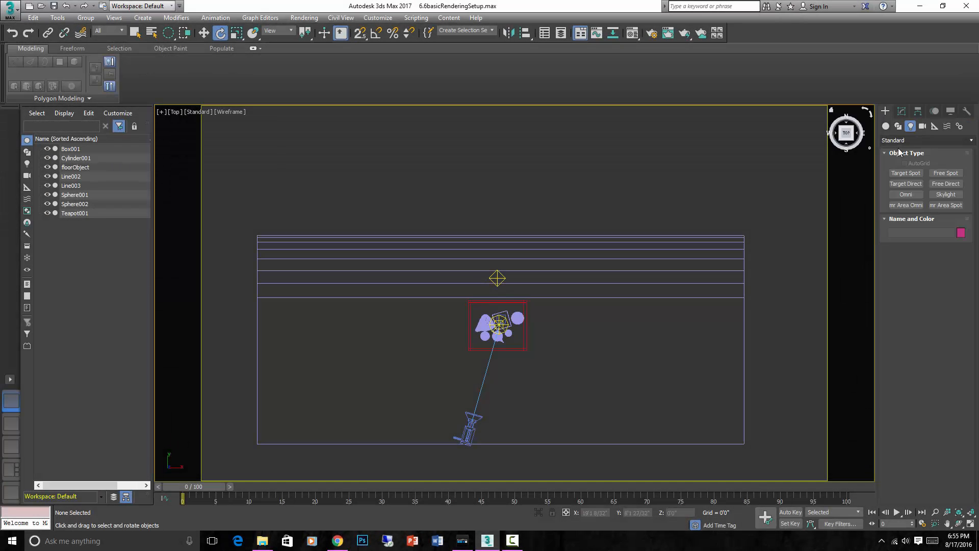
Step: Place a Target Direct light (Direct001) above the set and render to check its sharp shadows
{"action": "left_click", "coordinate": [906, 184]}
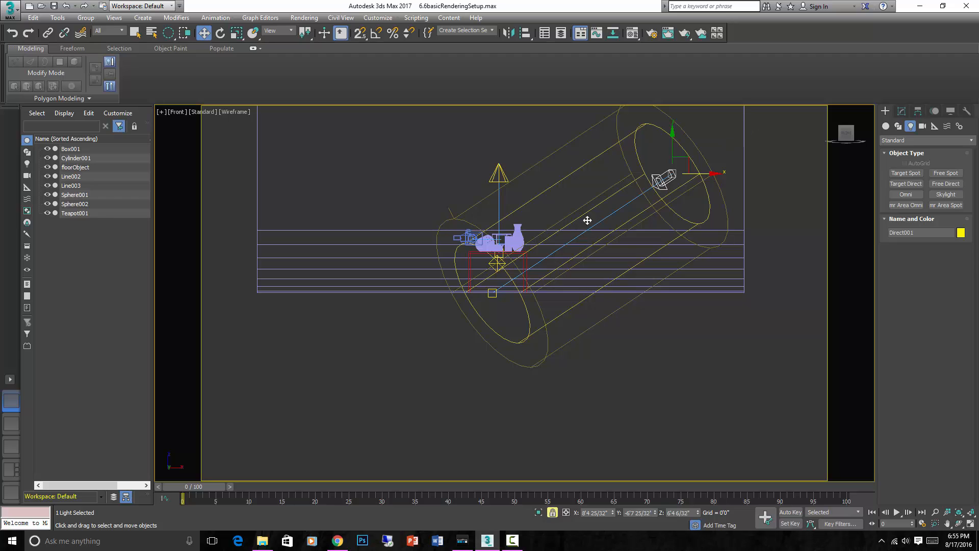
{"action": "mouse_move", "coordinate": [526, 181]}
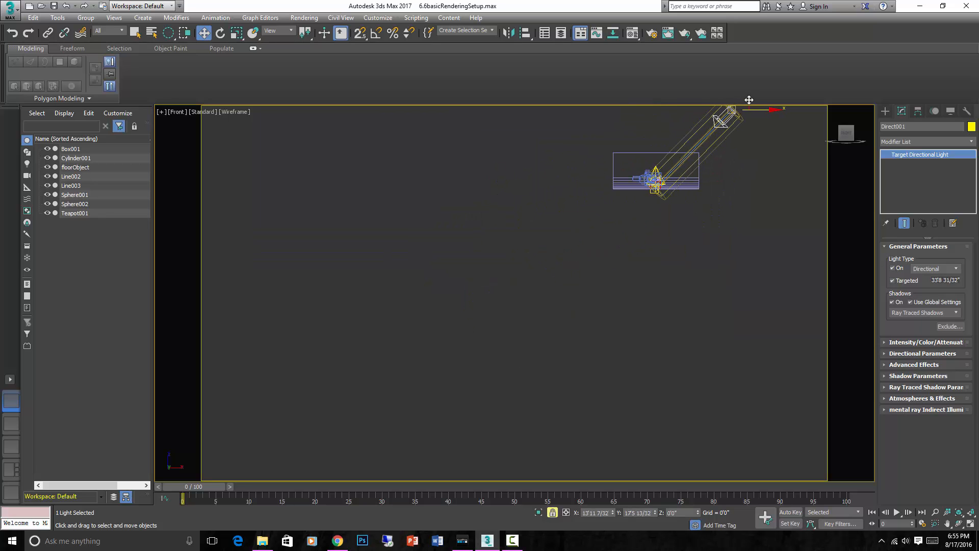
{"action": "left_click", "coordinate": [684, 32]}
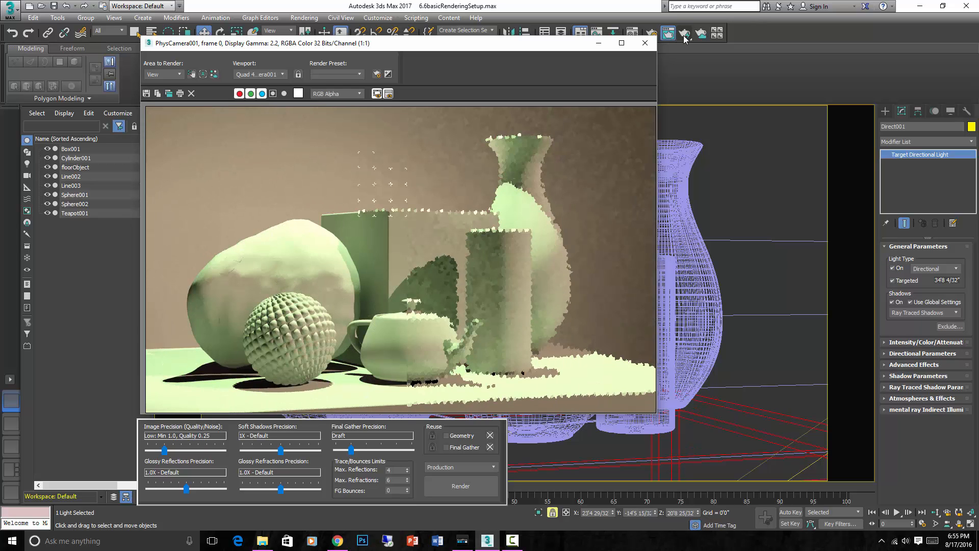
{"action": "left_click", "coordinate": [460, 485]}
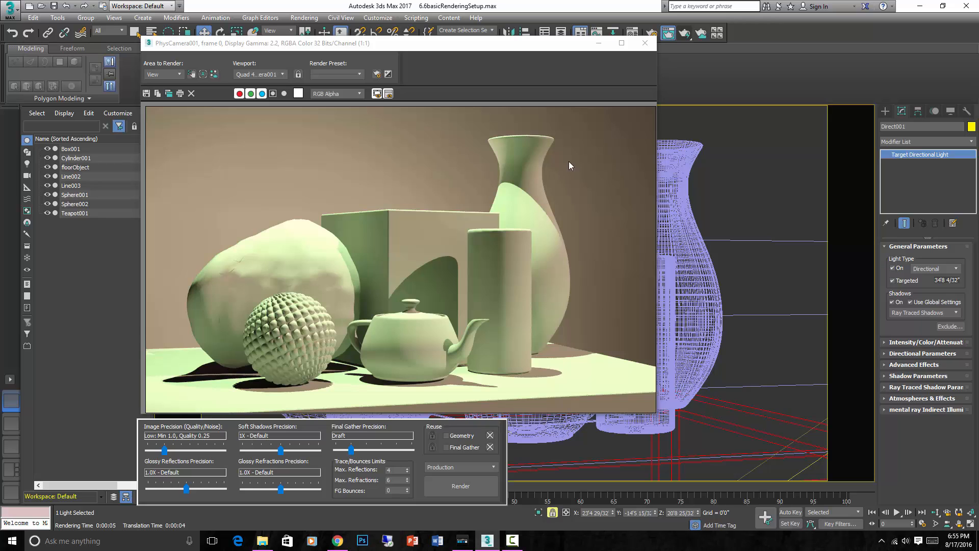
{"action": "left_click", "coordinate": [644, 43]}
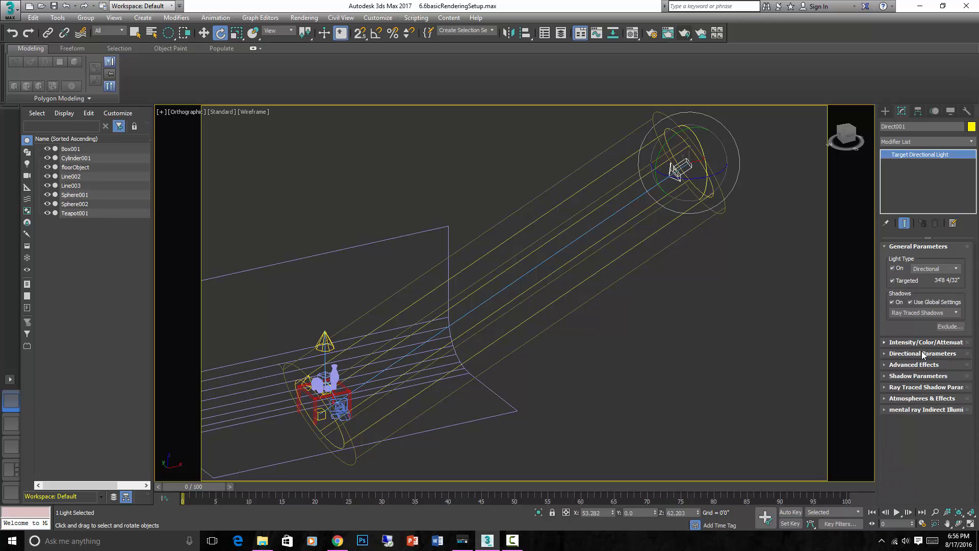
Step: Expose Direct001's Hotspot/Beam and Falloff/Field settings, deselect, and start a camera render
{"action": "left_click", "coordinate": [922, 353]}
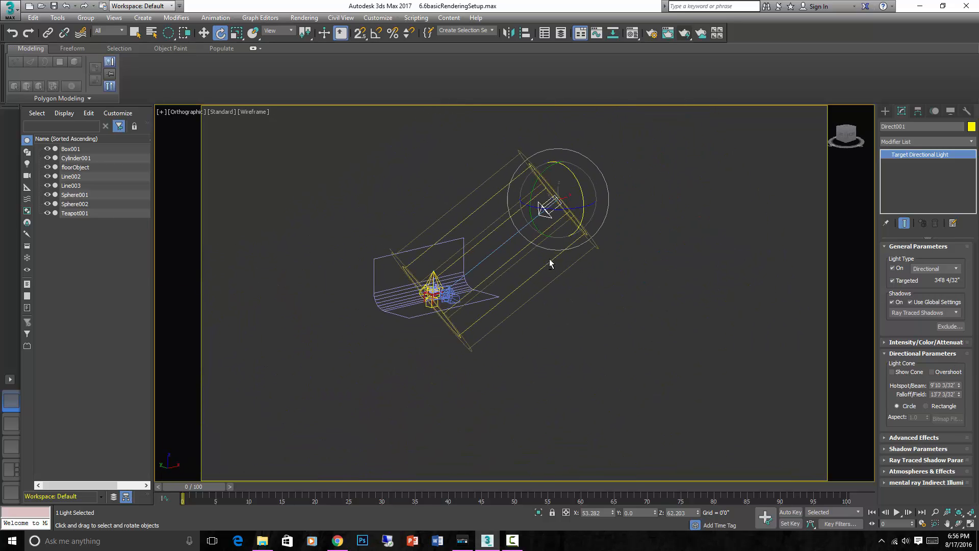
{"action": "left_click", "coordinate": [640, 227]}
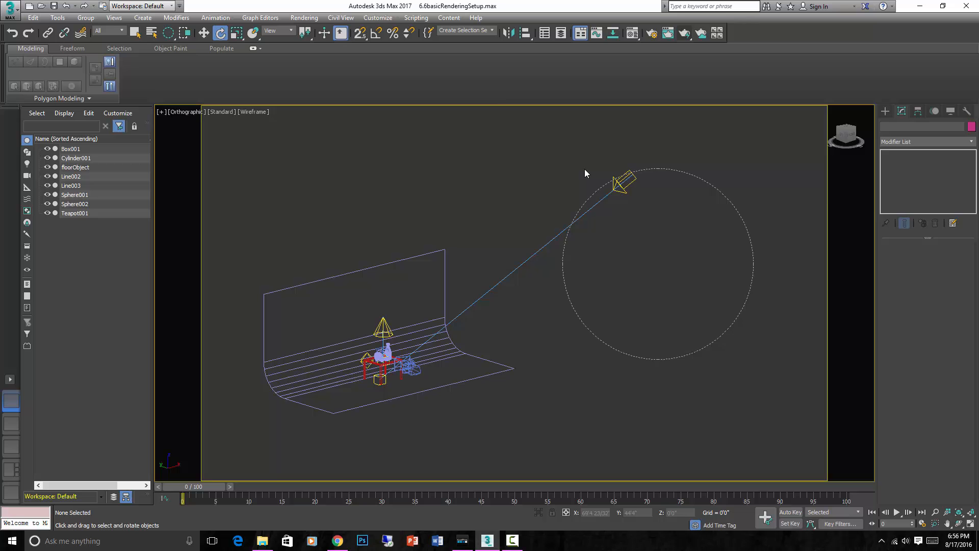
{"action": "left_click", "coordinate": [684, 33]}
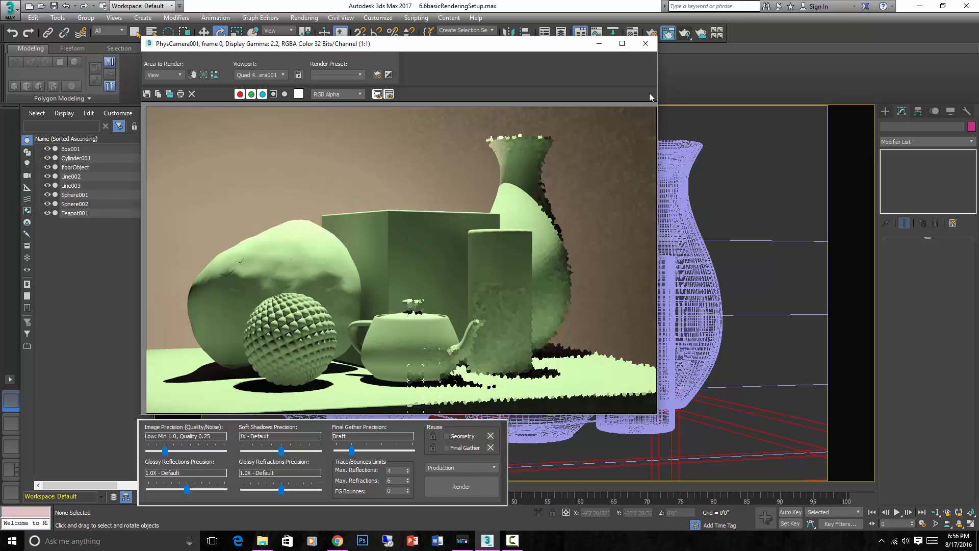
Step: Let the Rendered Frame Window finish showing the directional beam with the warm Omni light
{"action": "left_click", "coordinate": [461, 485]}
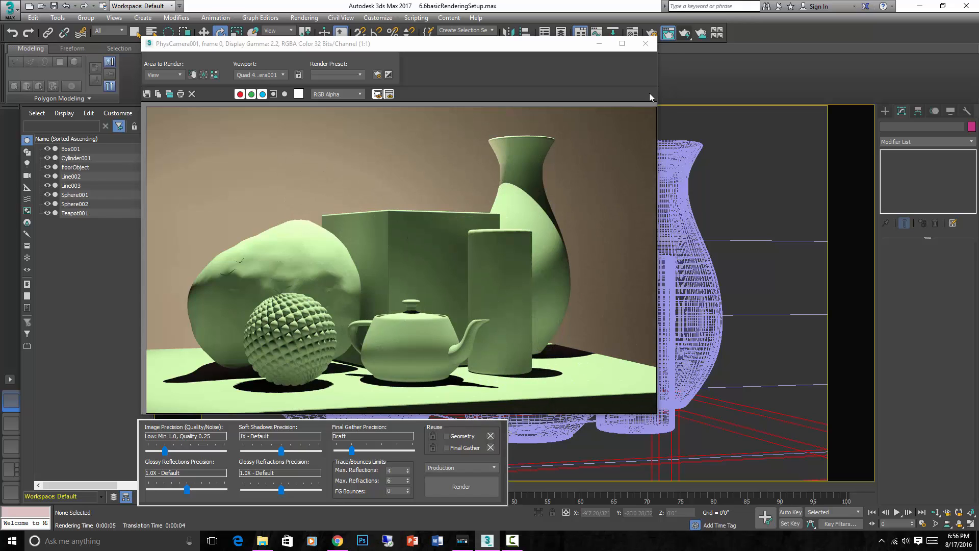